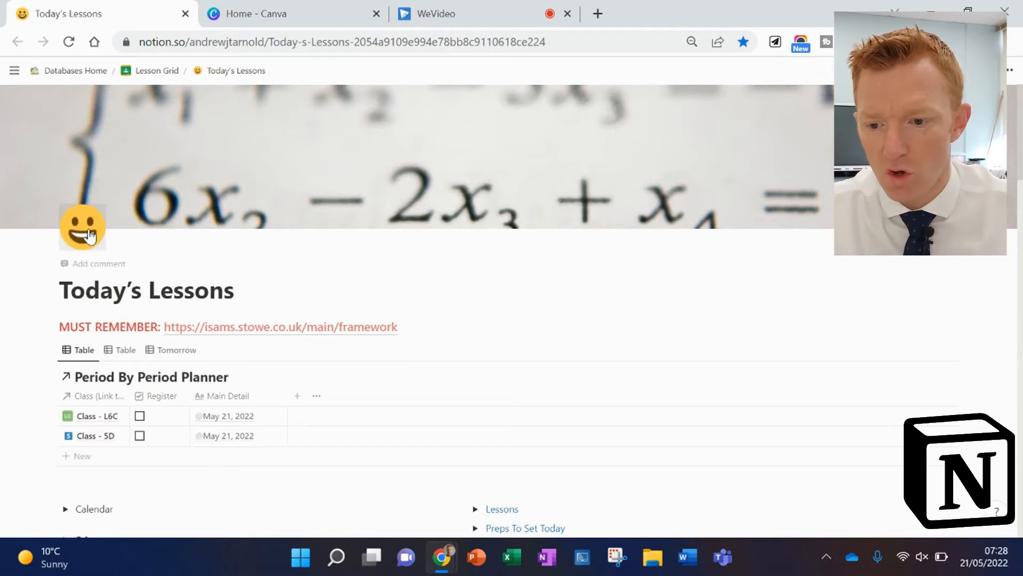
mouse_move(183, 70)
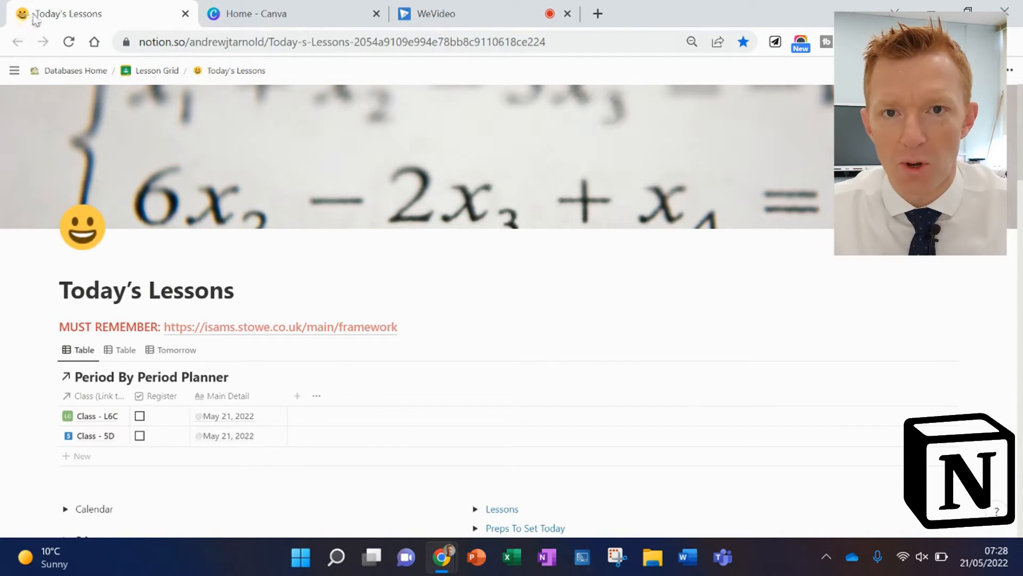
mouse_move(65, 14)
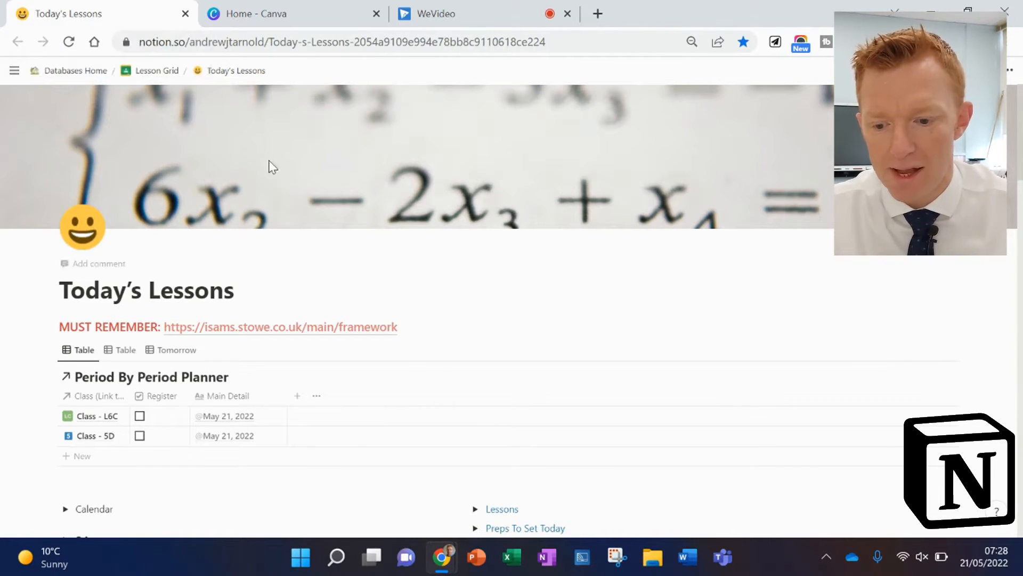
mouse_move(156, 70)
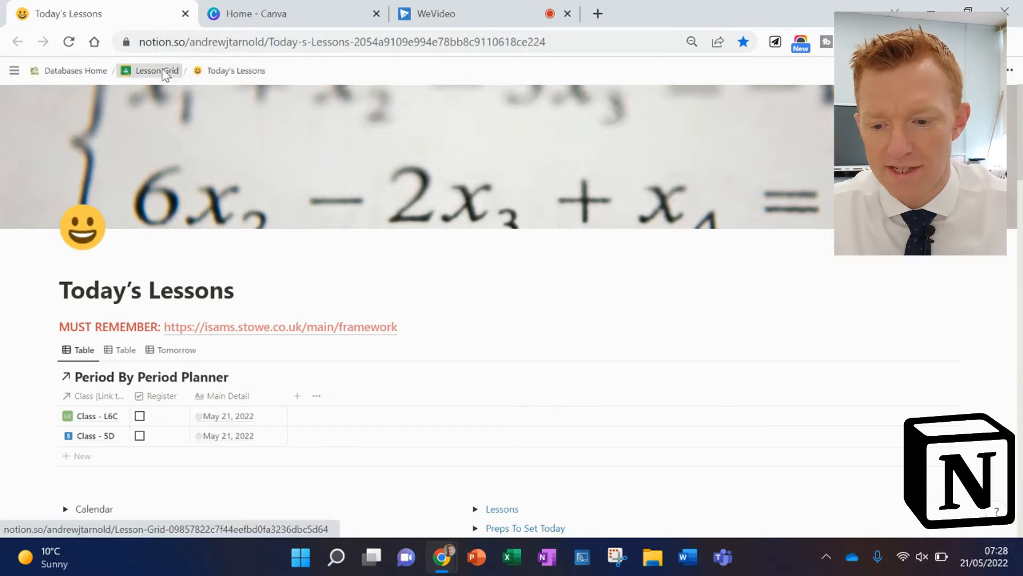
Step: Visit the parent Lesson Grid page in Notion and return to Today's Lessons
left_click(157, 71)
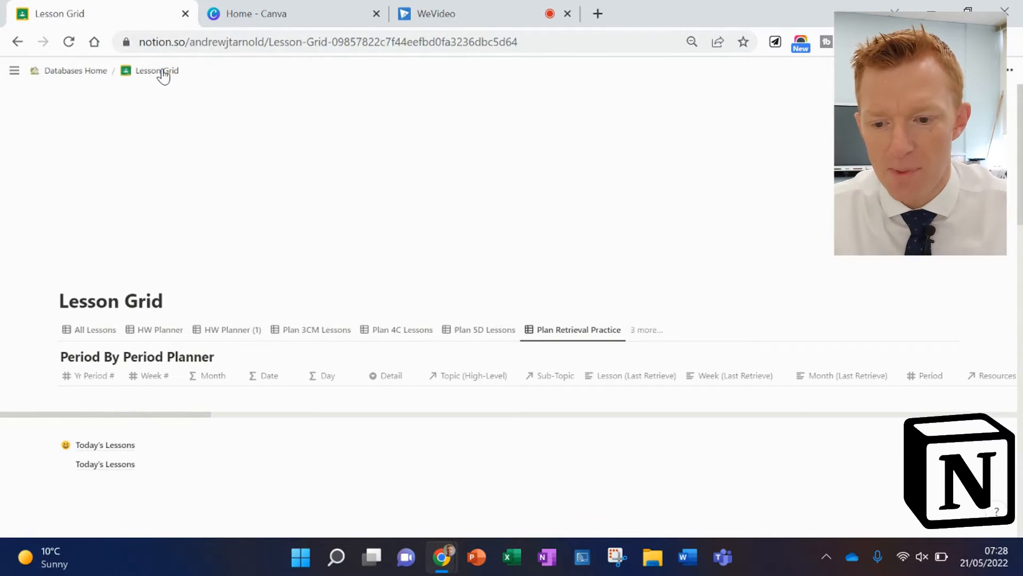
scroll("down", 3)
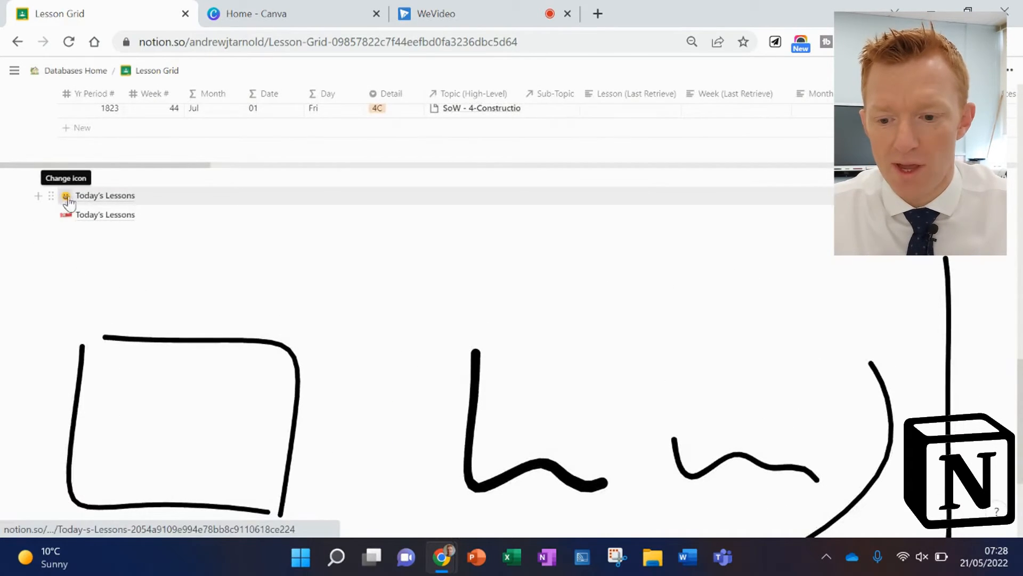
left_click(105, 195)
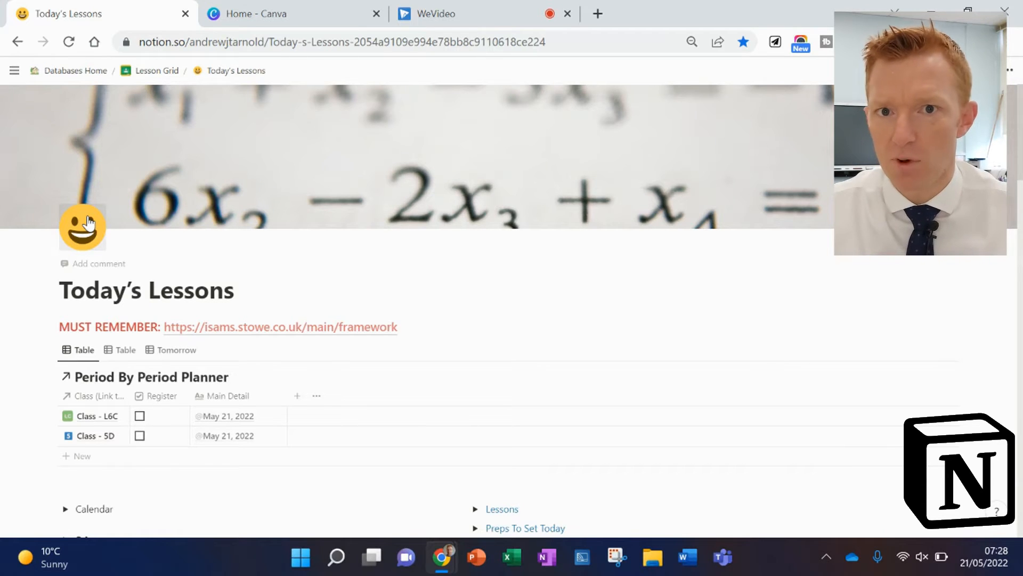
mouse_move(102, 235)
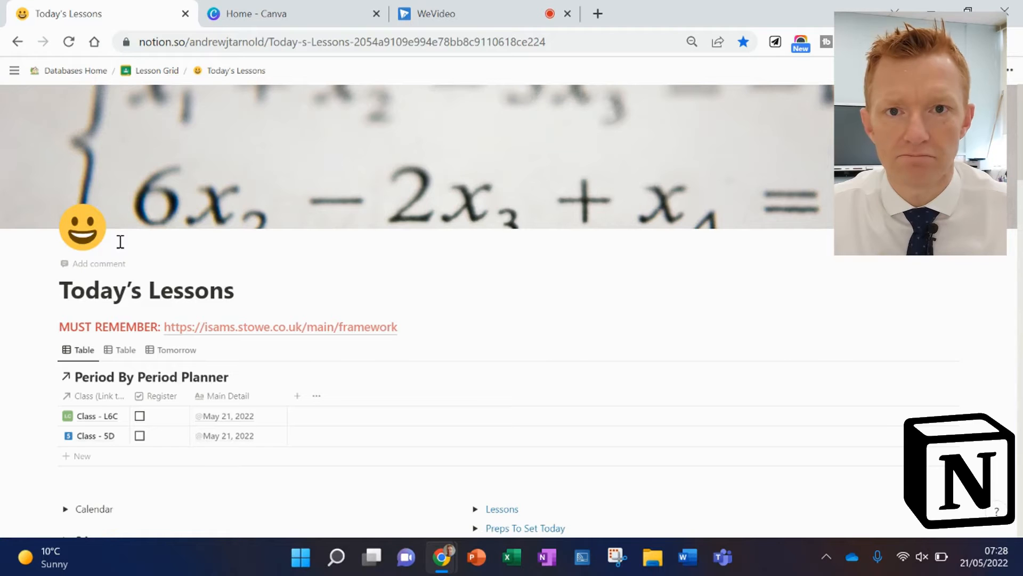
mouse_move(91, 232)
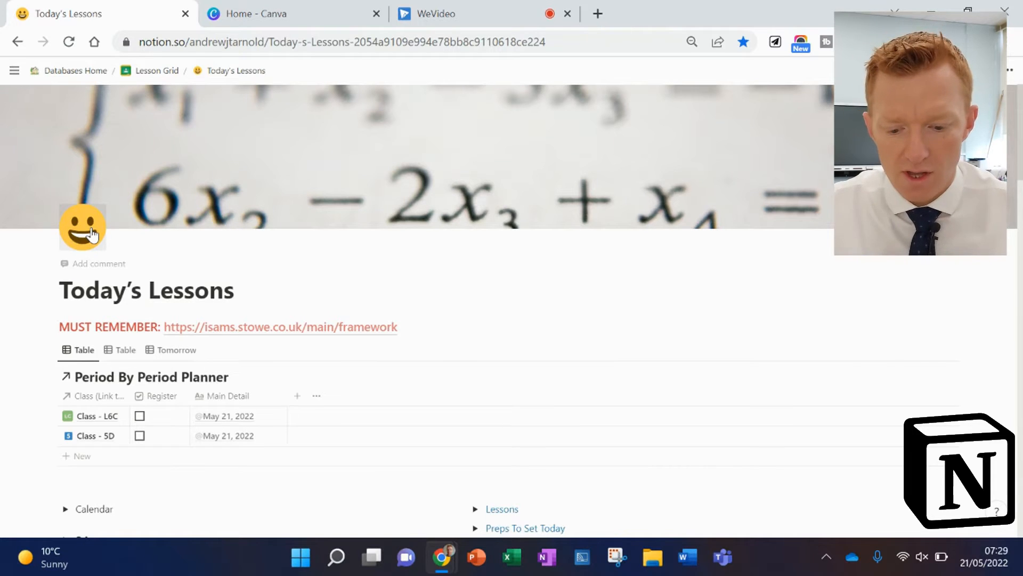
mouse_move(595, 12)
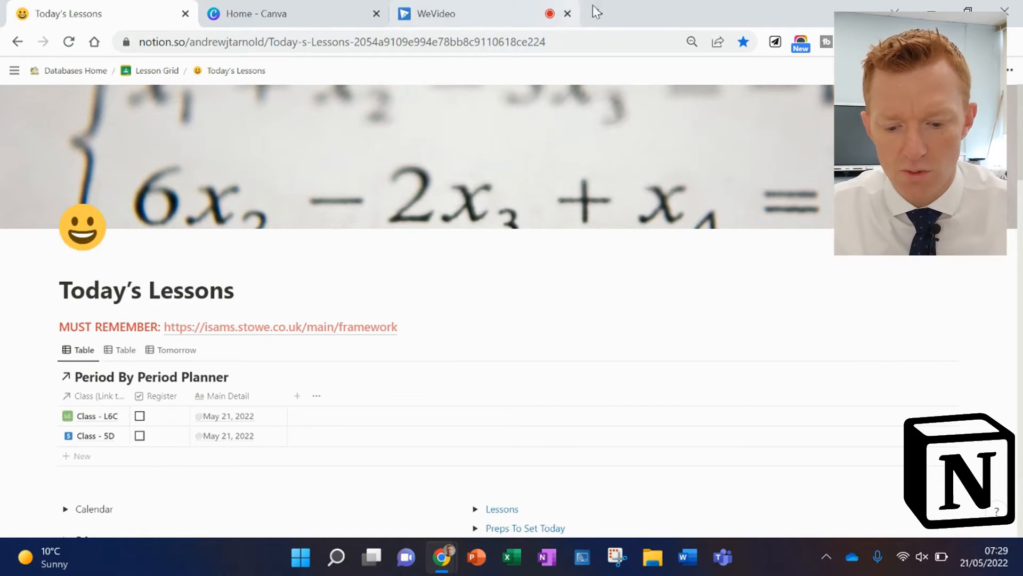
Step: In a new tab, search Google for 'nounproject' and open the Noun Project site's search box
left_click(788, 13)
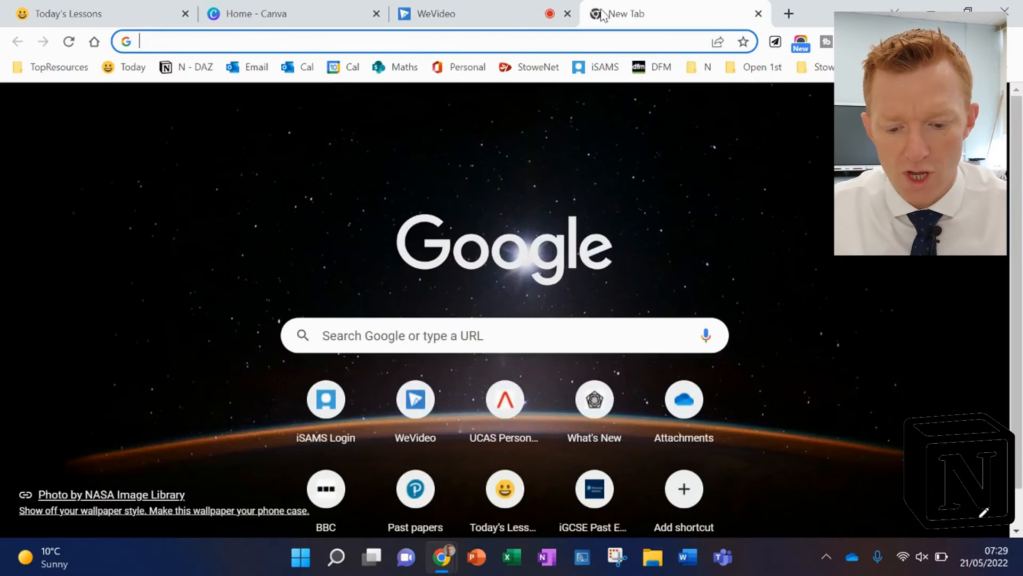
type("noun project")
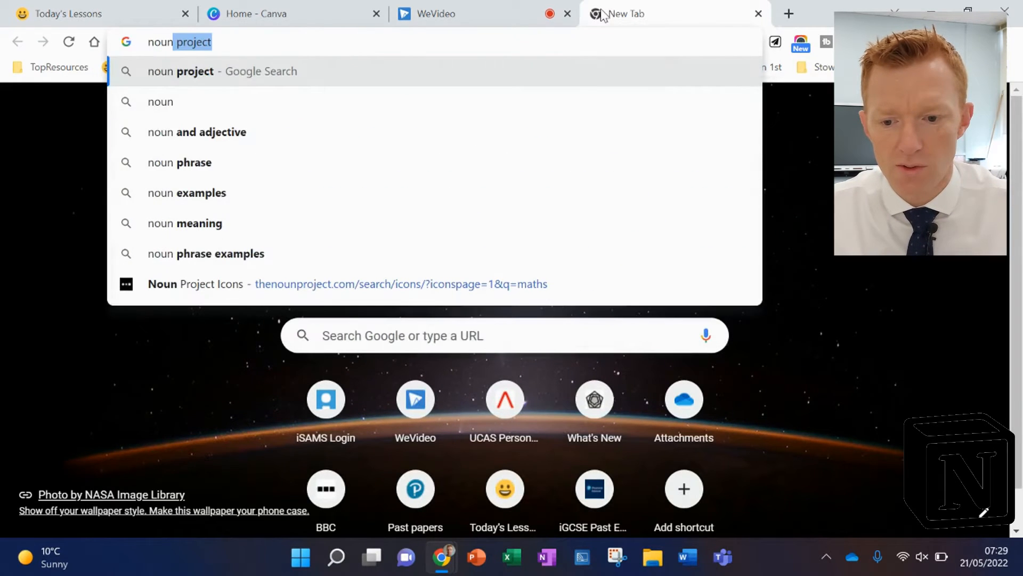
type("nounproje")
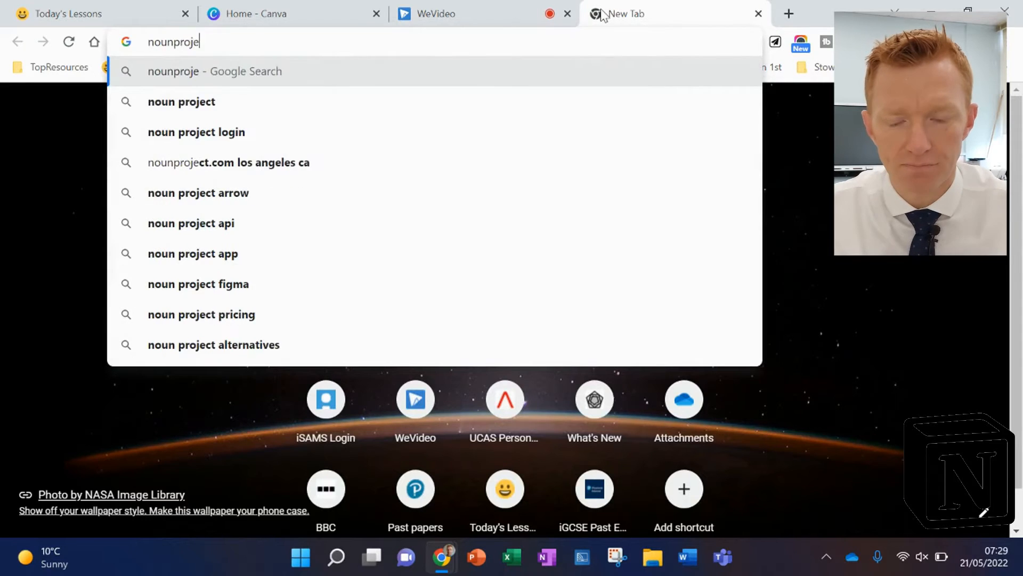
key("Return")
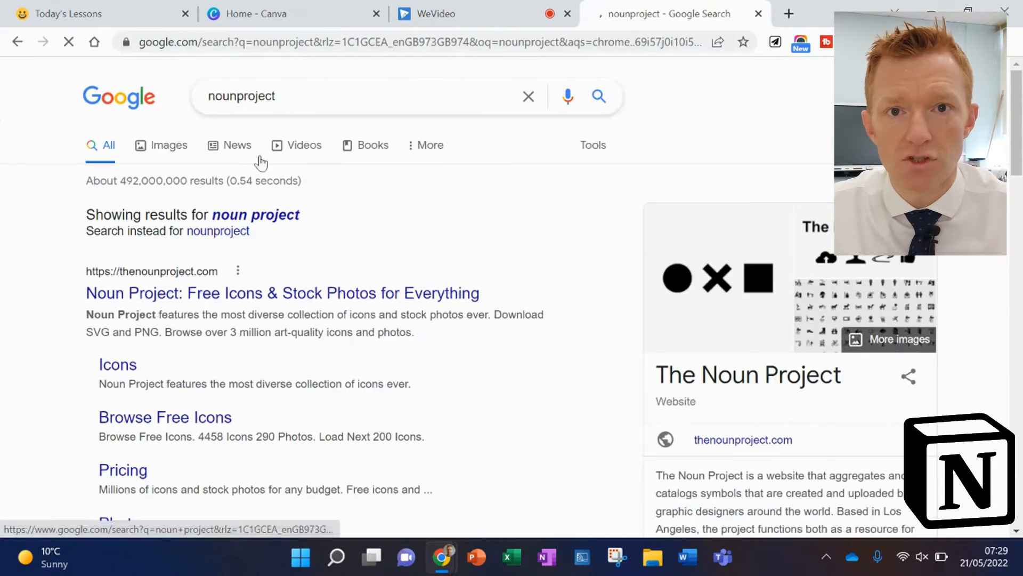
left_click(282, 292)
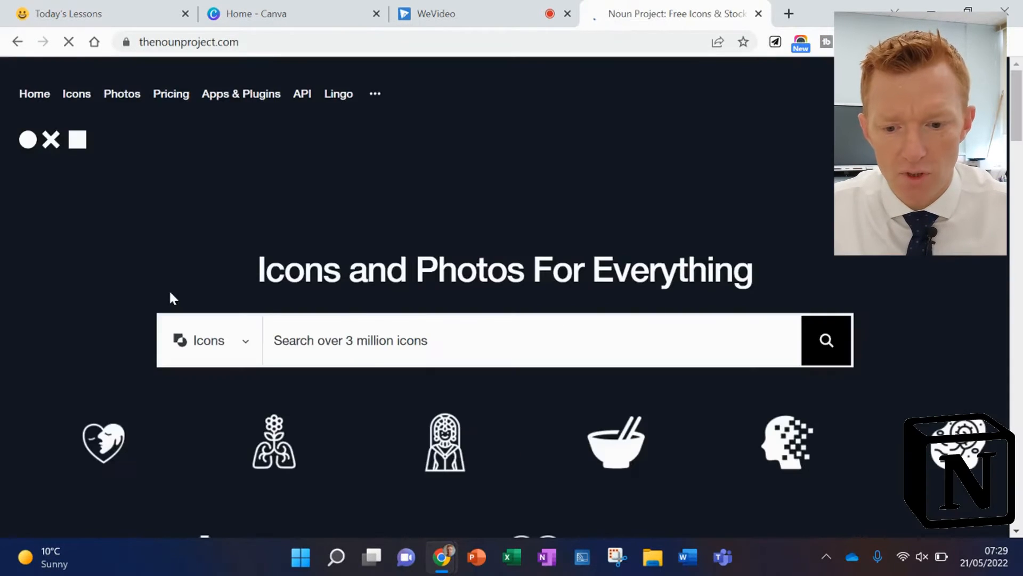
double_click(297, 270)
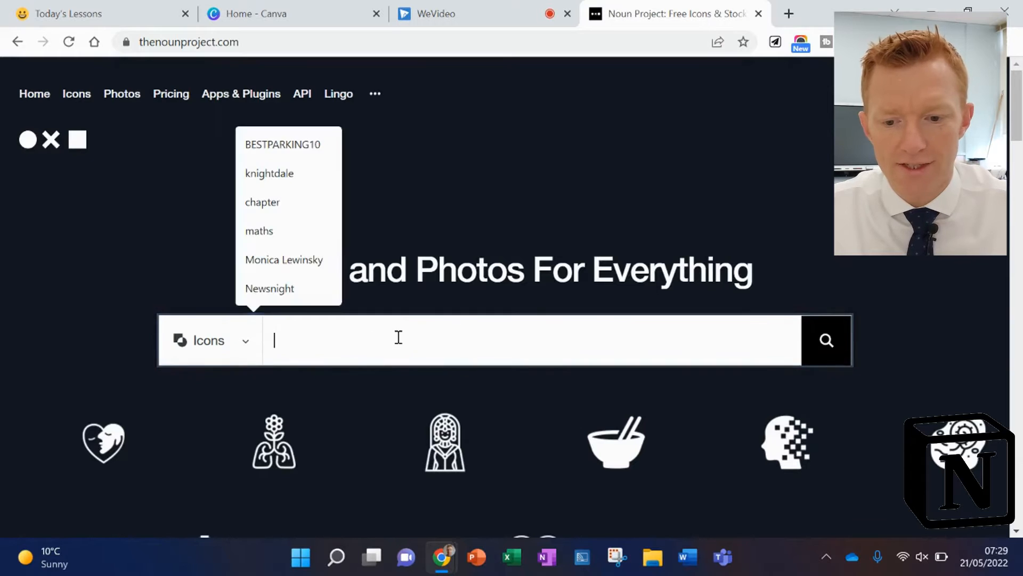
Step: Search Noun Project for 'today' and scroll through the icon results
type("today")
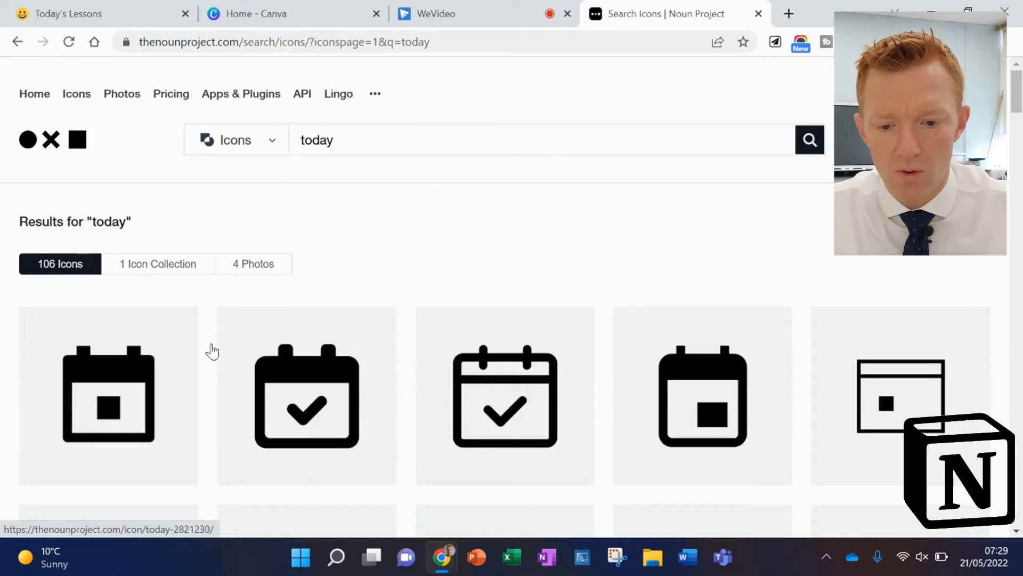
scroll("down", 3)
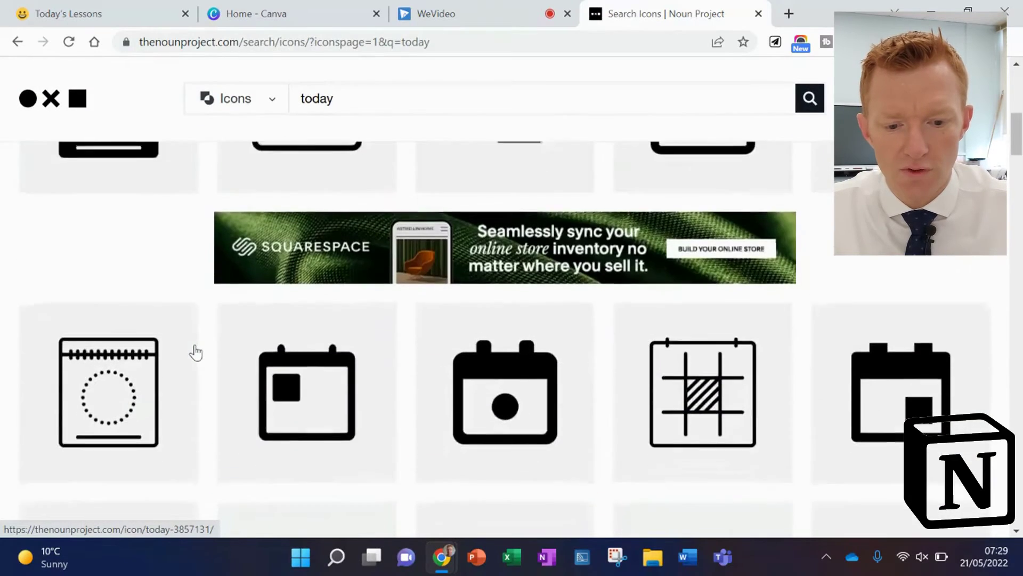
scroll("down", 3)
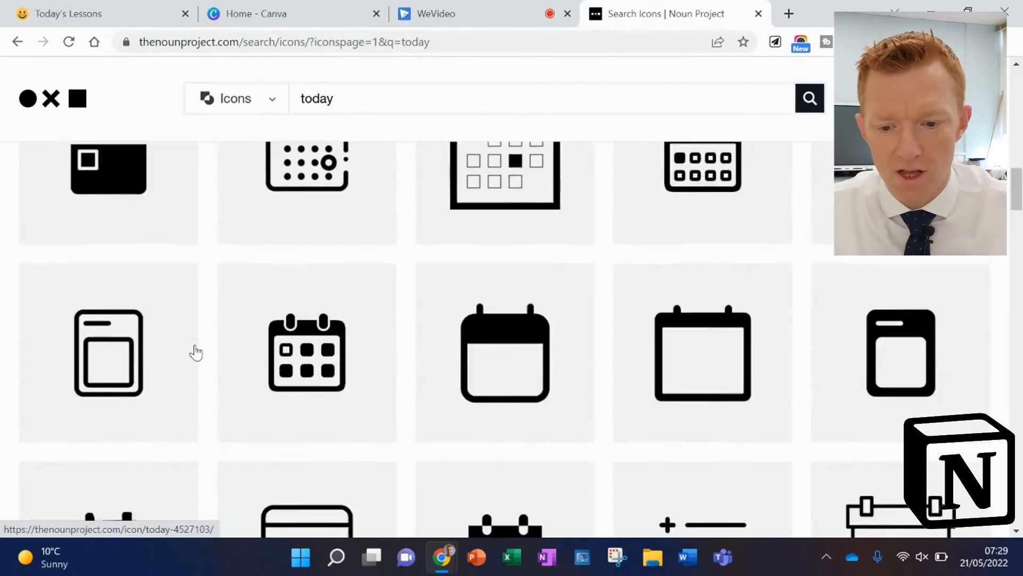
scroll("down", 3)
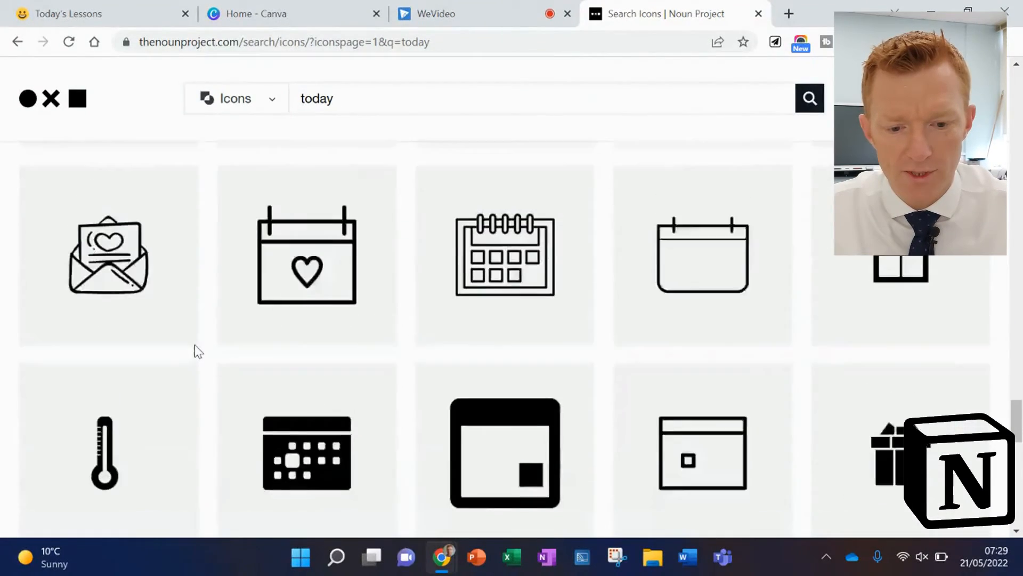
scroll("down", 3)
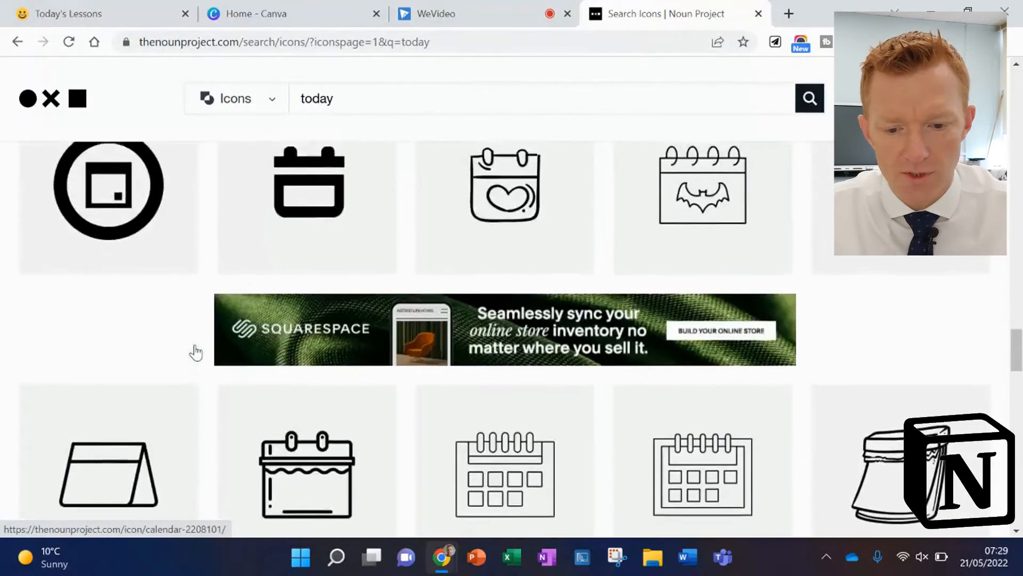
scroll("down", 3)
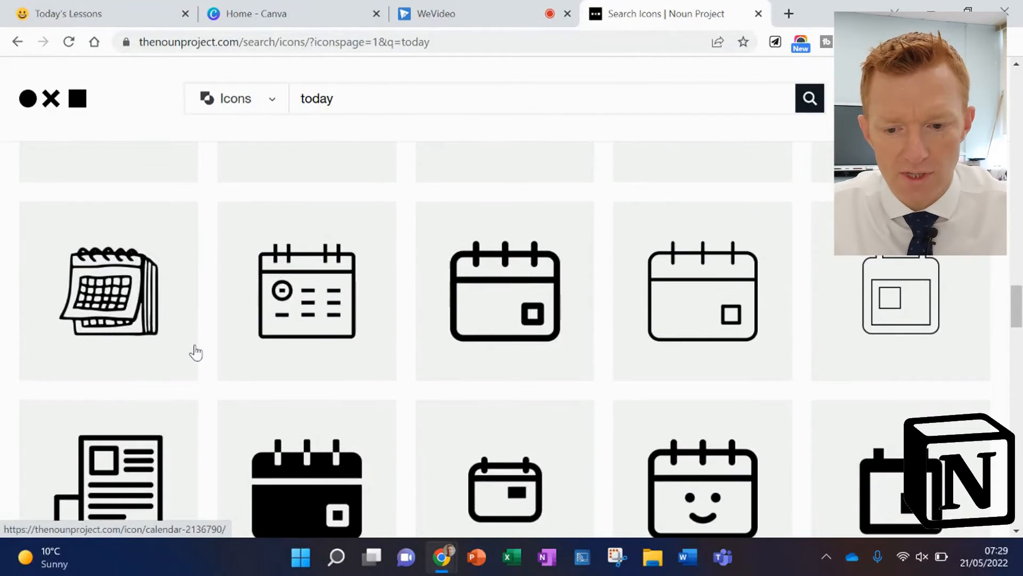
scroll("up", 3)
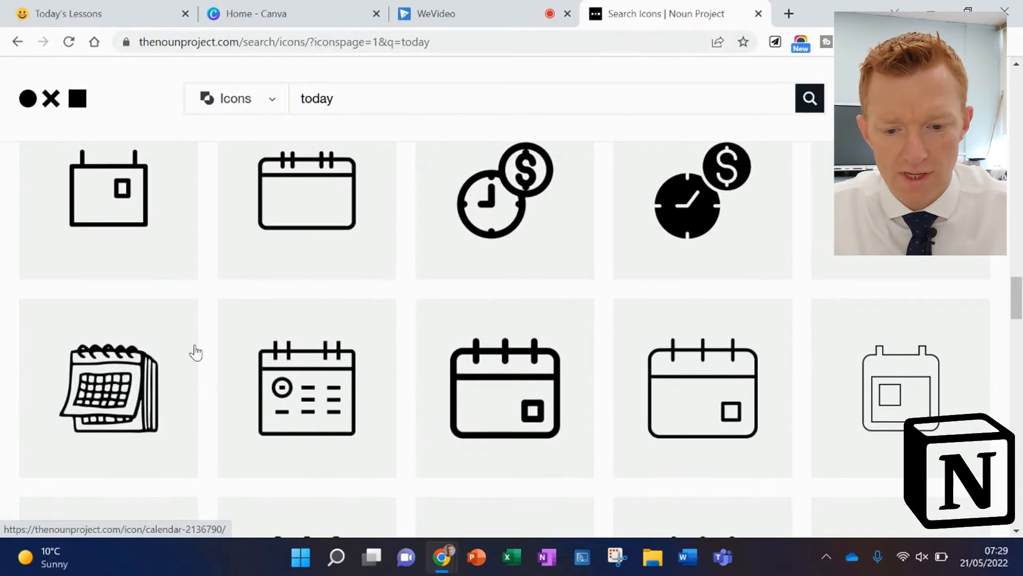
scroll("up", 3)
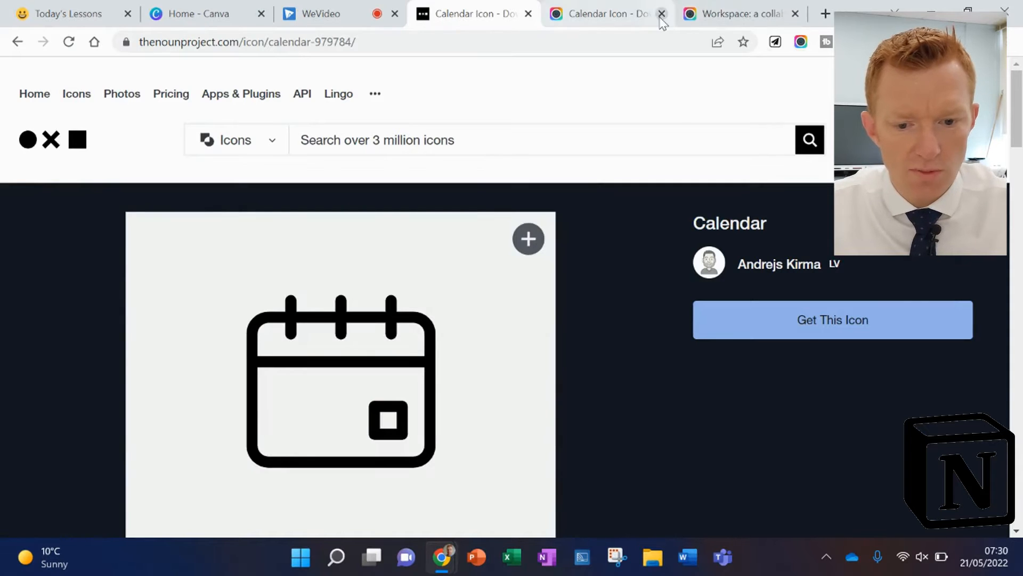
Step: Close the duplicate tabs and capture the calendar icon area with Awesome Screenshot
left_click(661, 13)
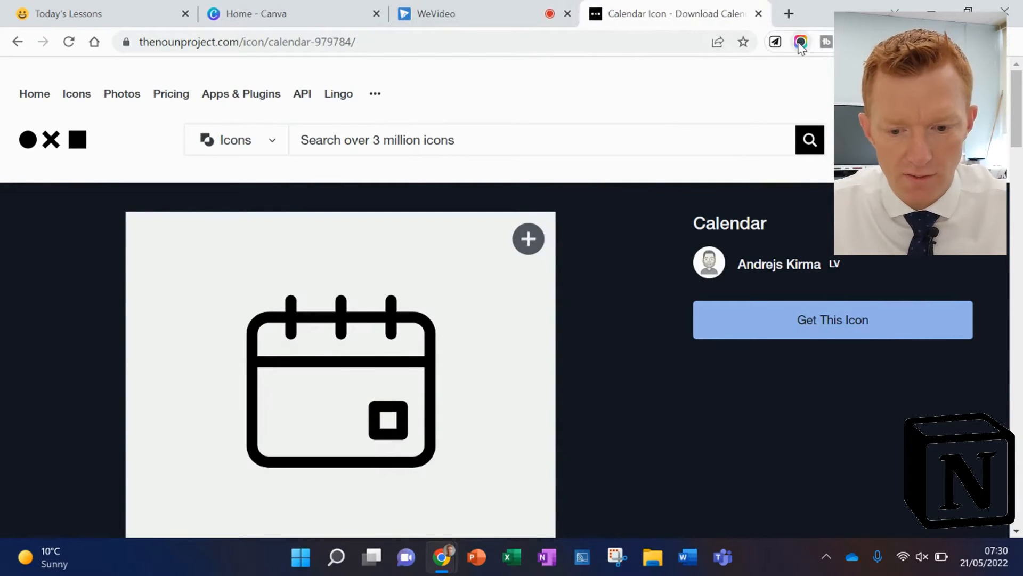
left_click(801, 42)
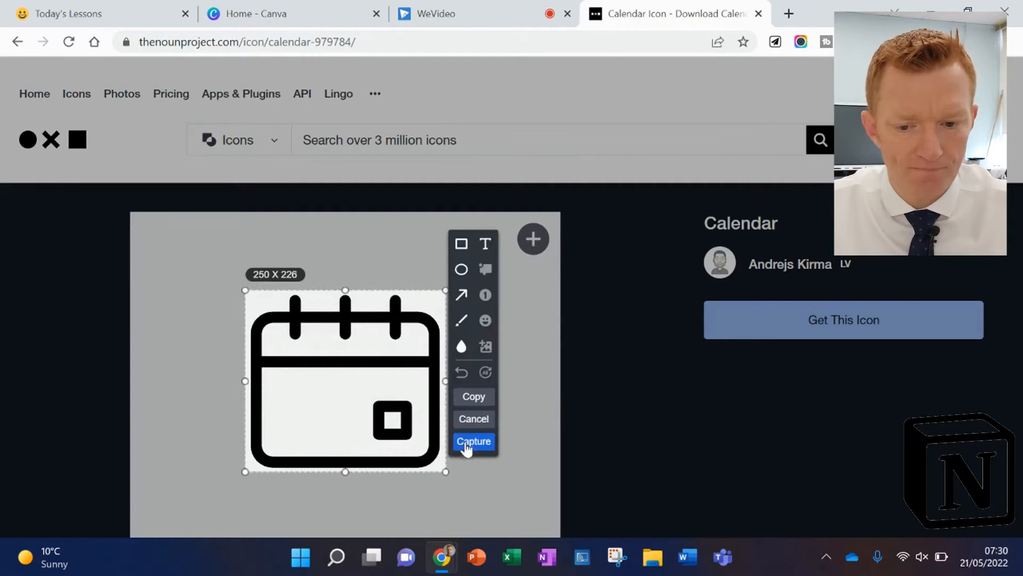
left_click(473, 441)
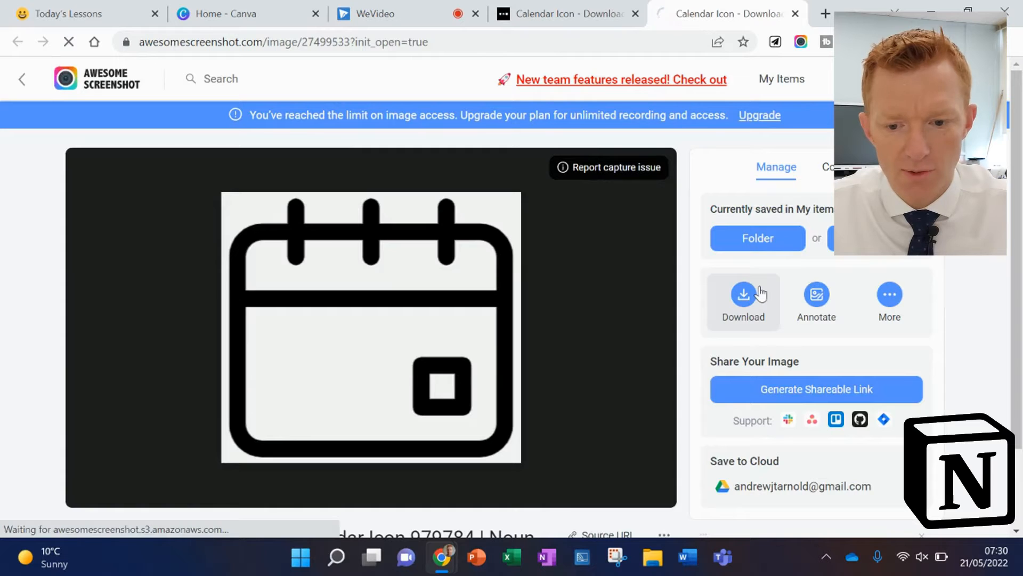
Step: Download the calendar icon screenshot as a PNG and switch to the Canva home tab
left_click(744, 294)
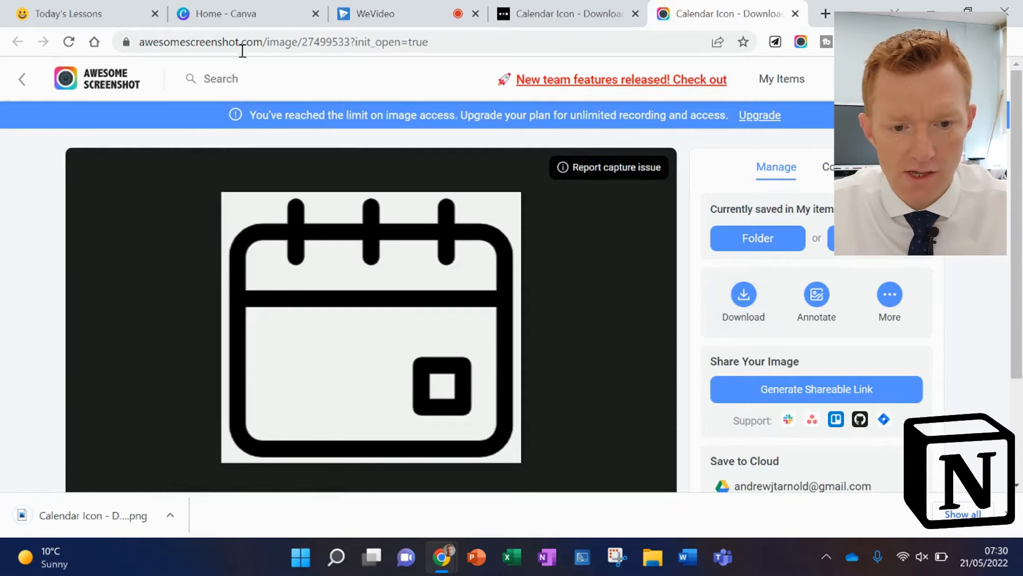
left_click(225, 13)
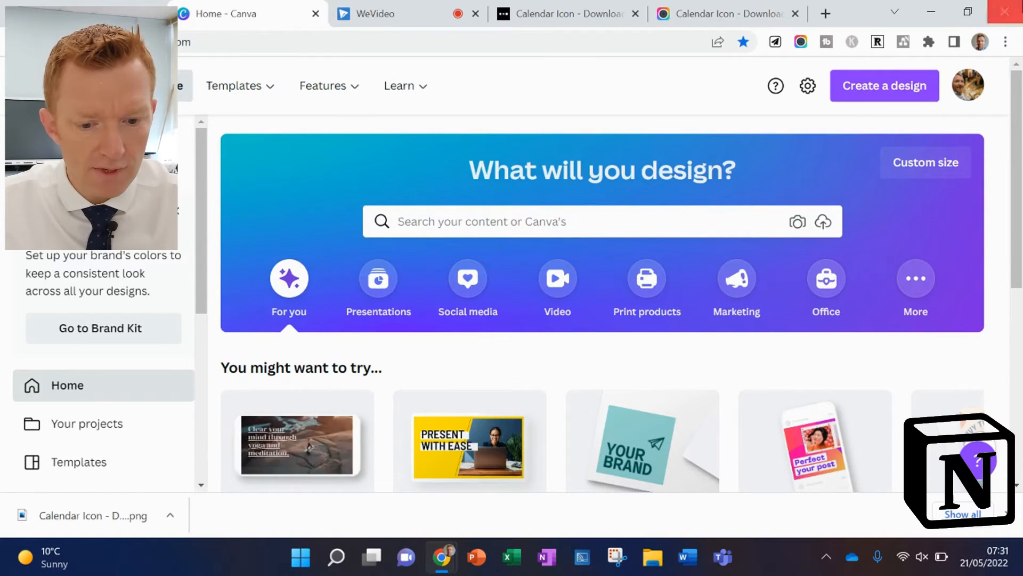
Step: Create a blank 280 × 280 px custom Canva design, then go back to the screenshot page
left_click(884, 85)
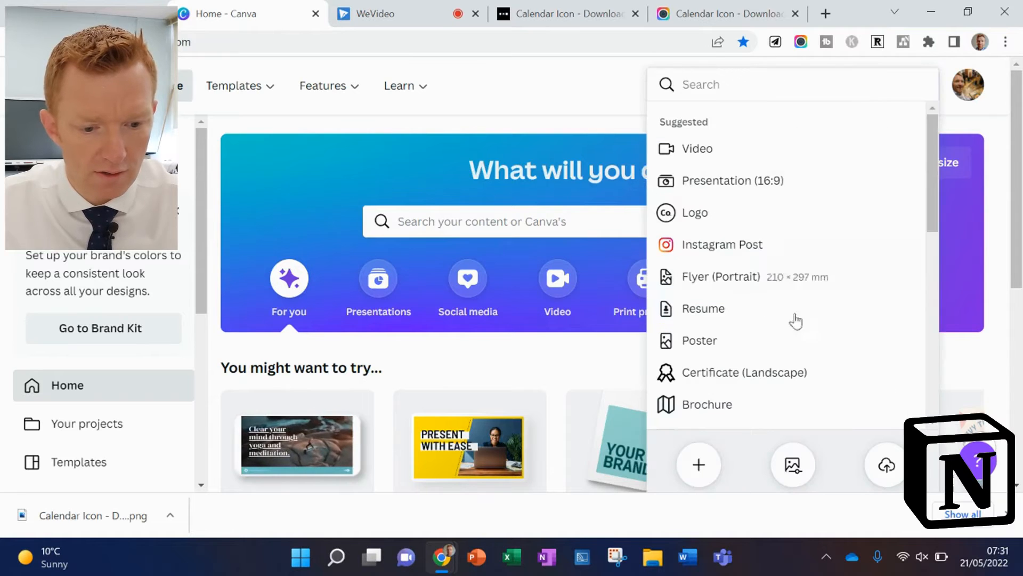
scroll("down", 3)
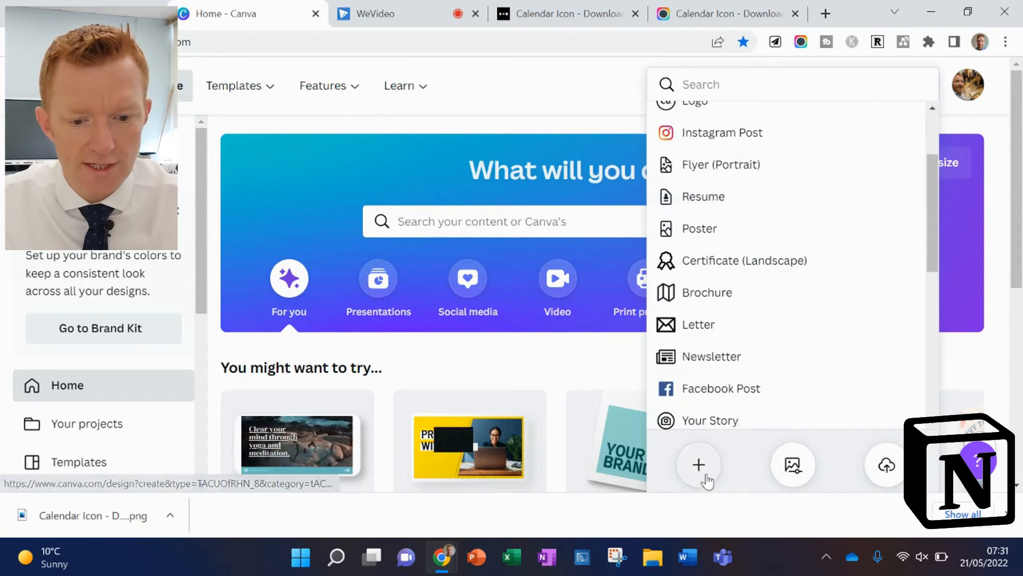
mouse_move(759, 486)
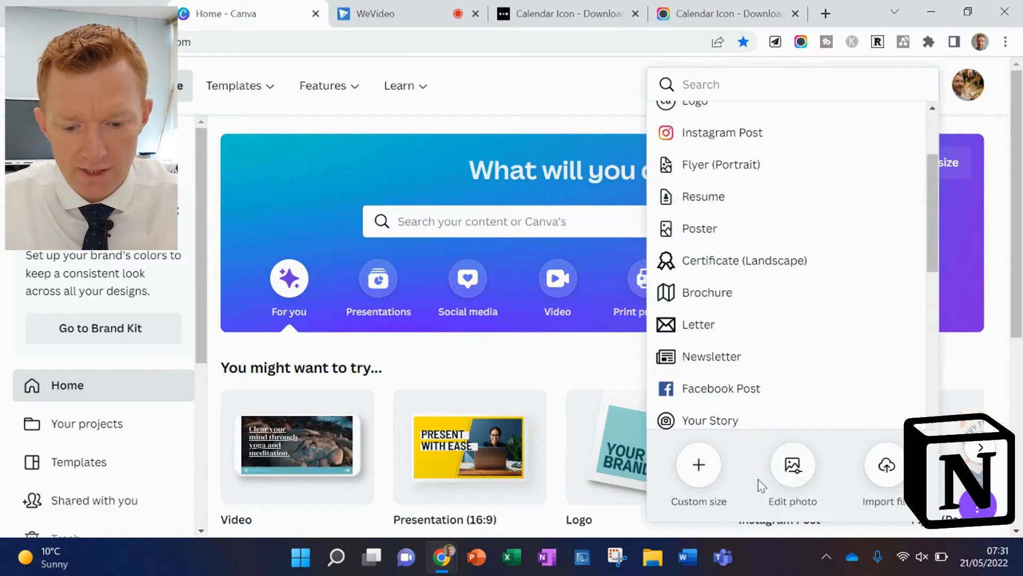
left_click(698, 473)
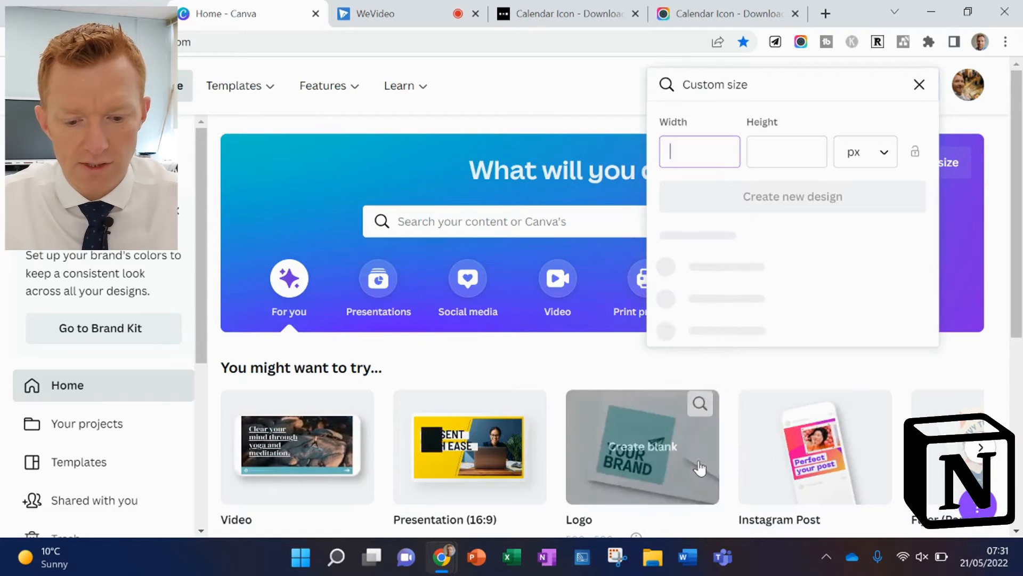
type("280")
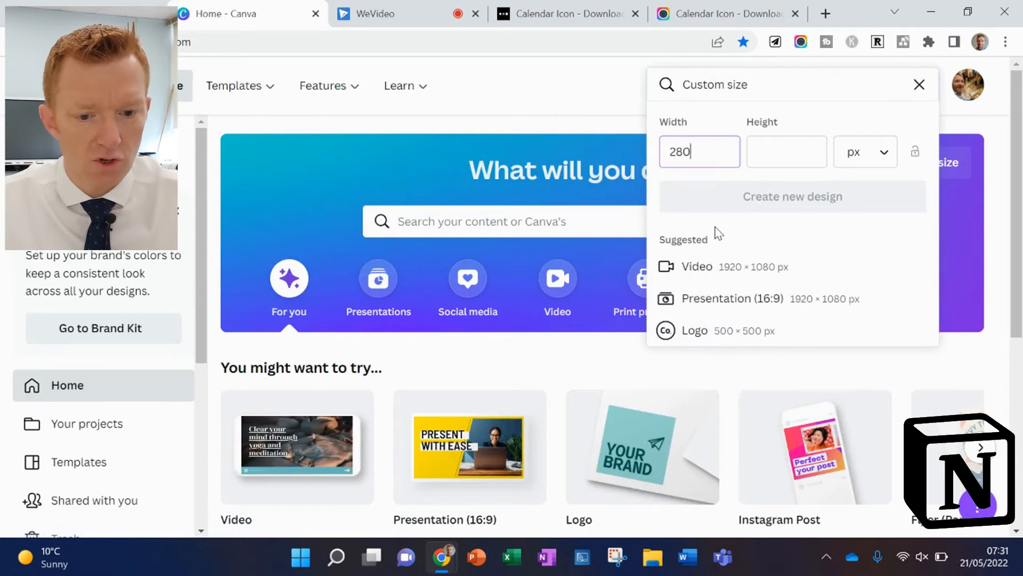
type("280")
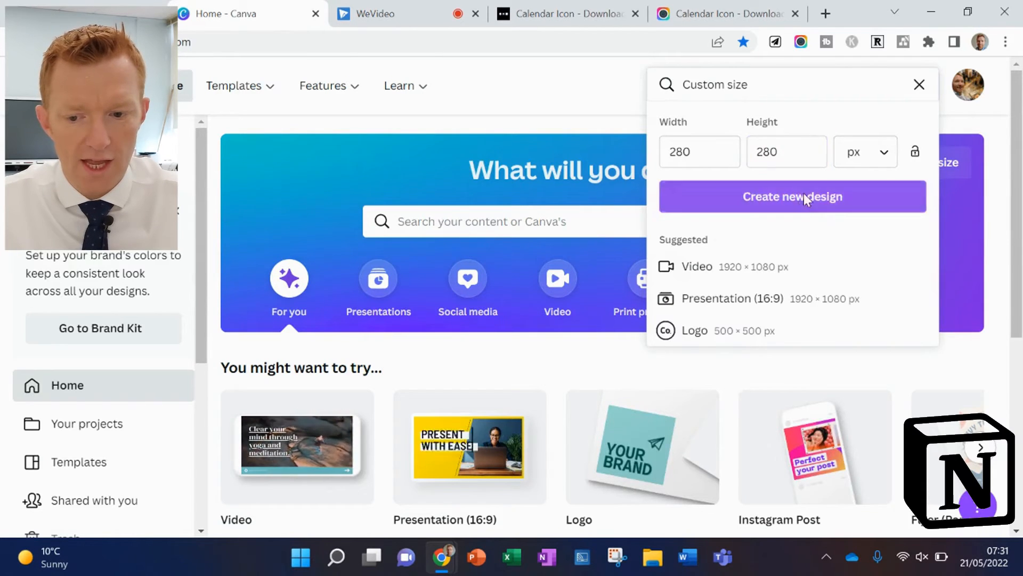
left_click(792, 195)
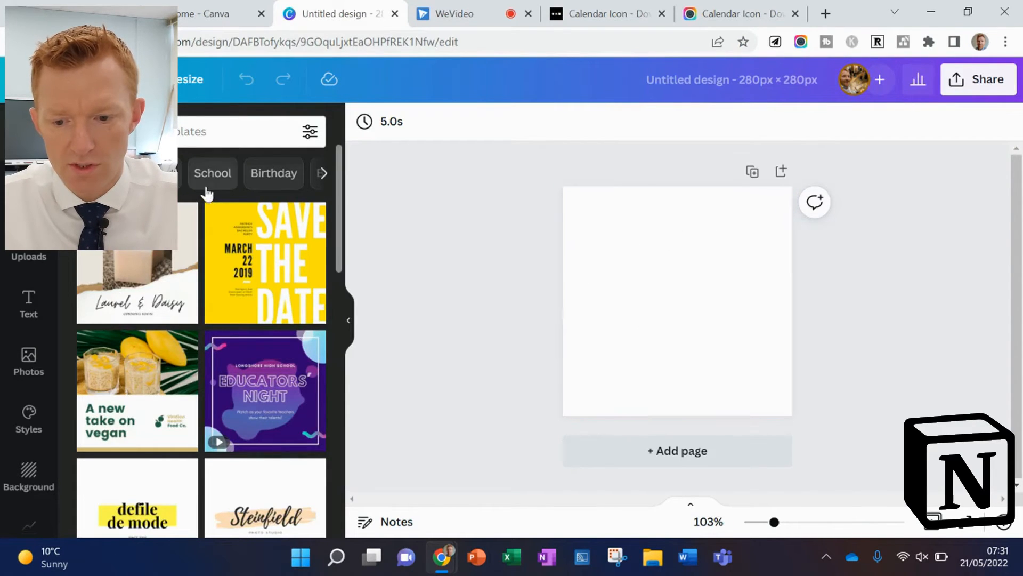
left_click(28, 247)
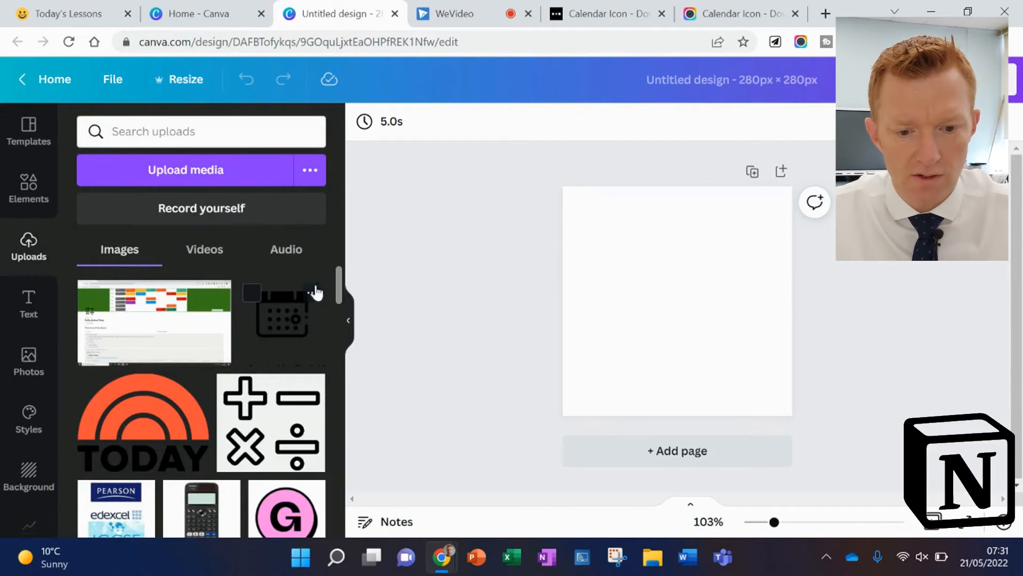
left_click(741, 13)
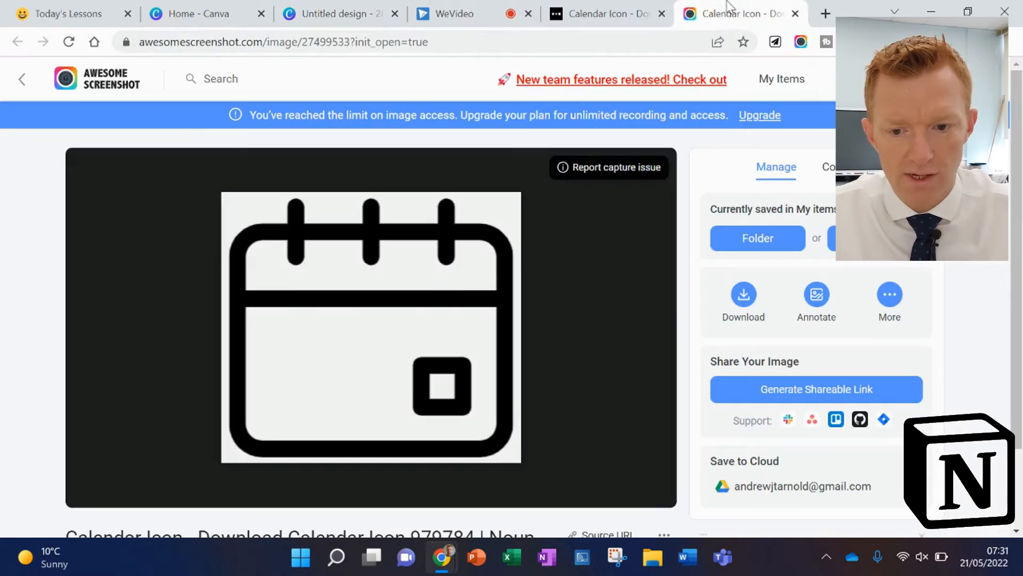
Step: Re-download the calendar PNG, upload it into the Canva design, and place it on the canvas
left_click(743, 298)
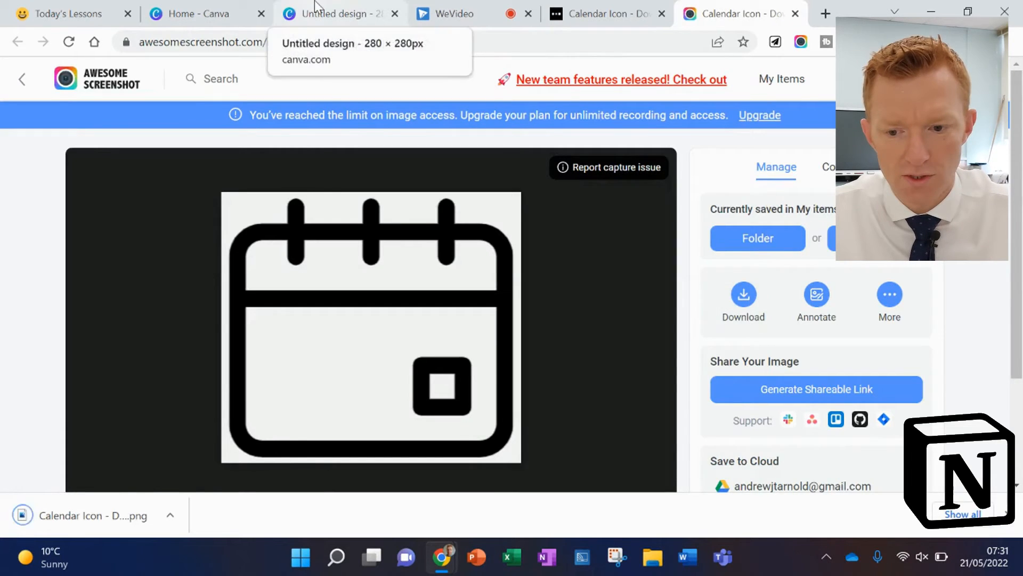
left_click(337, 14)
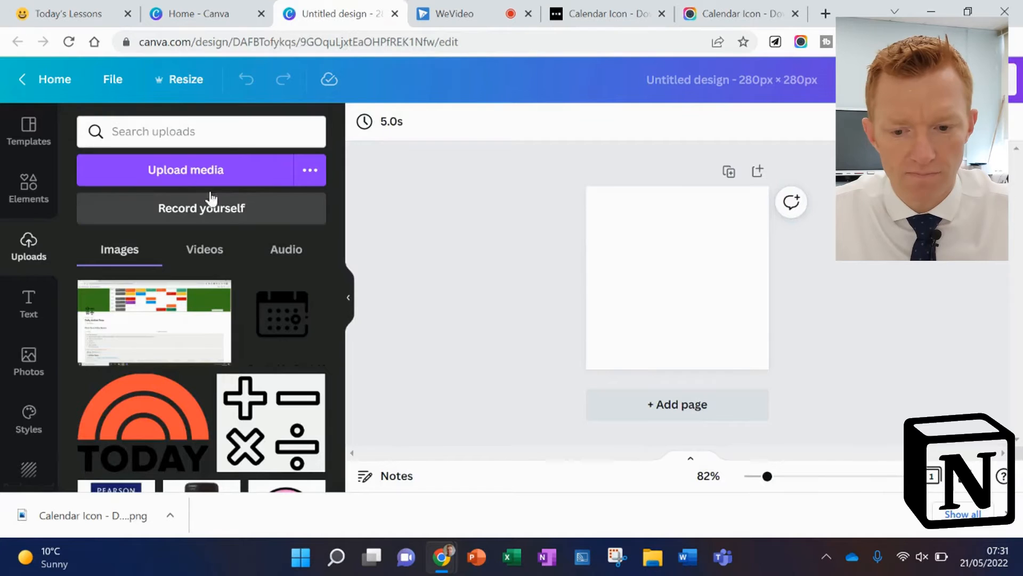
left_click(186, 170)
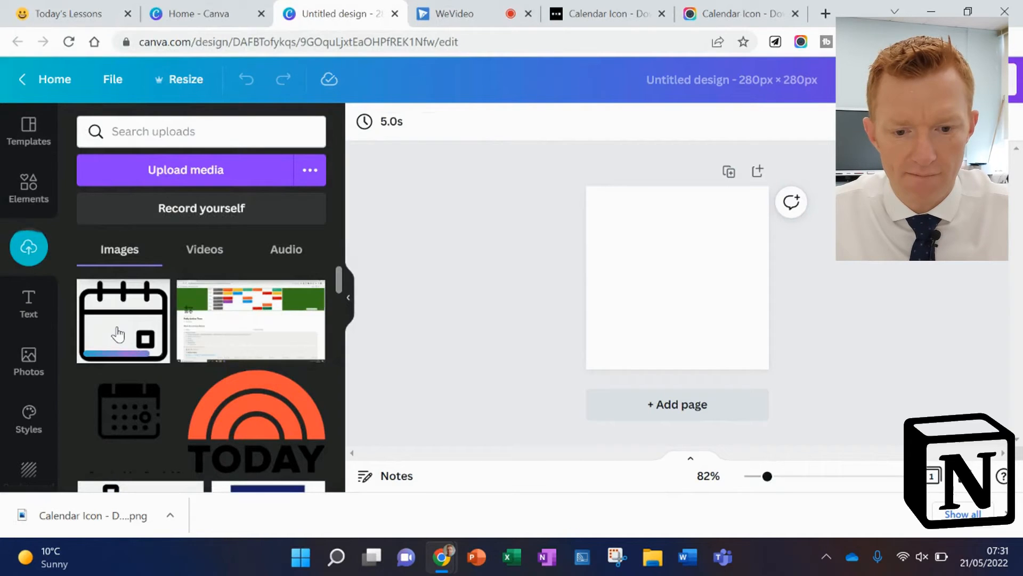
left_click(123, 320)
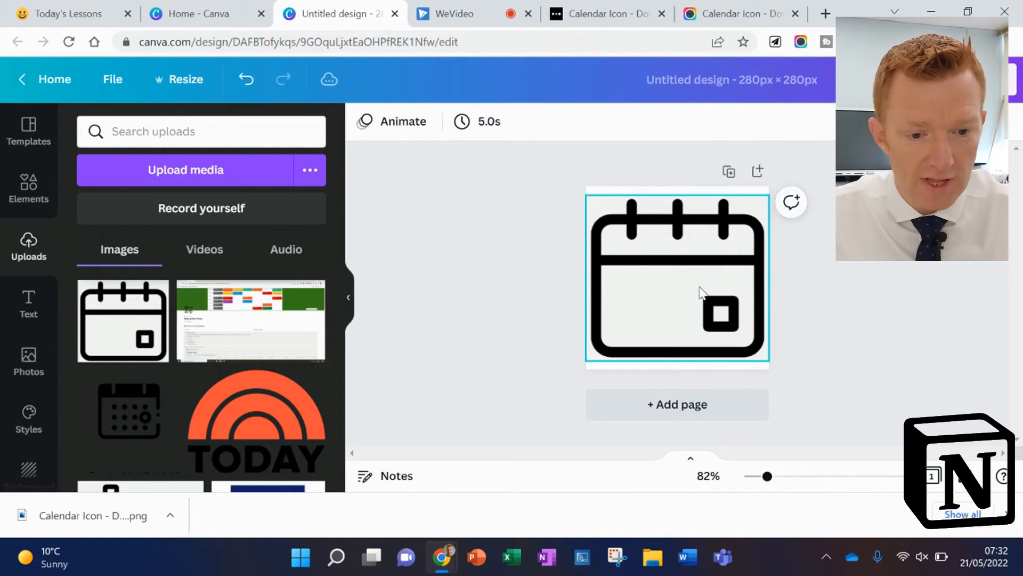
left_click(677, 277)
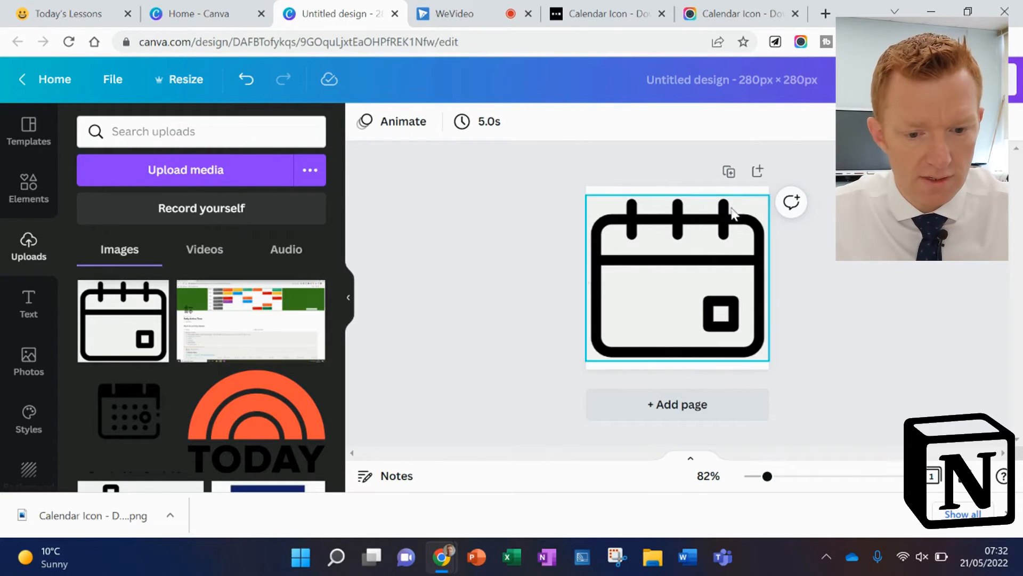
left_click(470, 293)
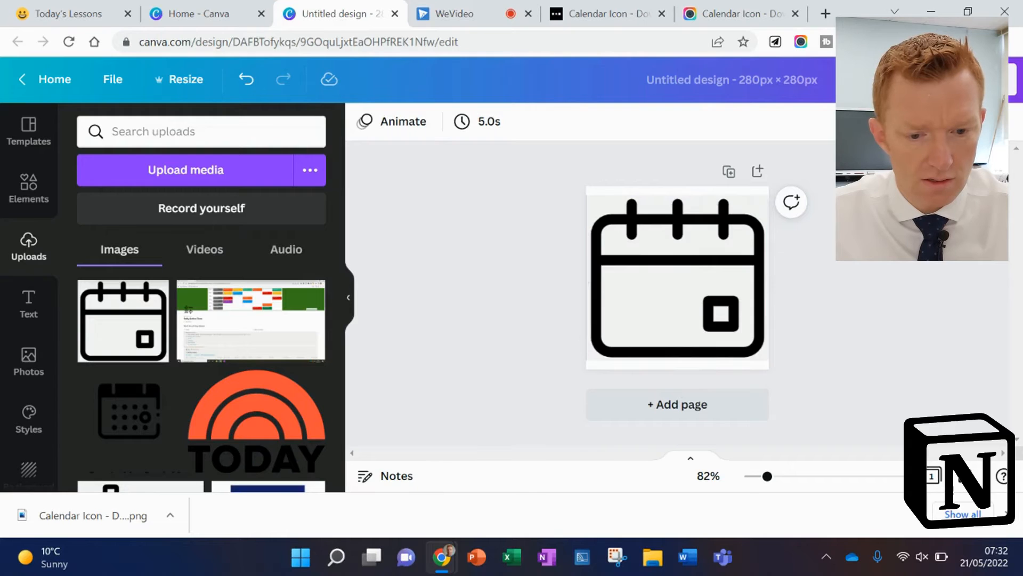
left_click(978, 79)
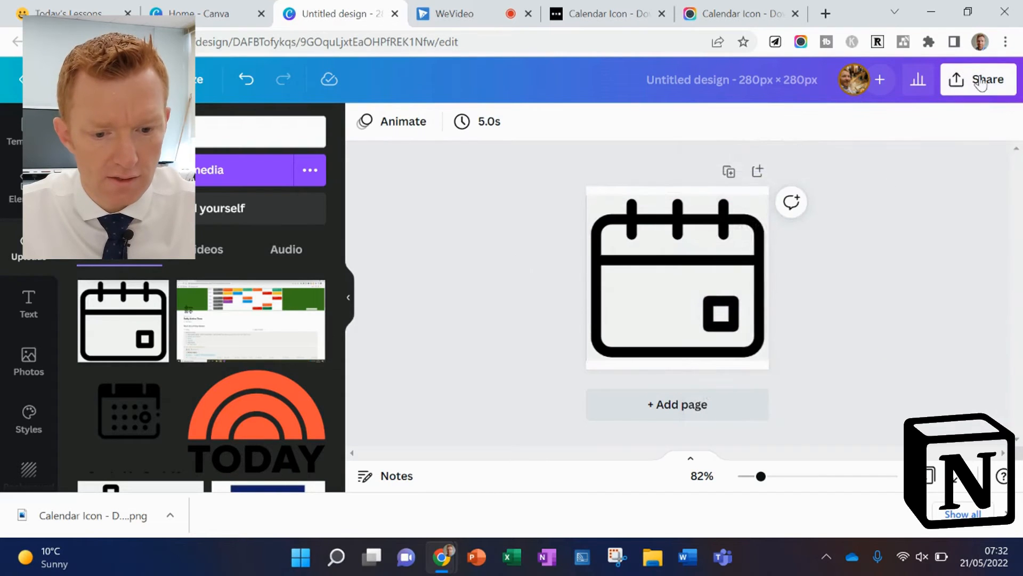
mouse_move(965, 95)
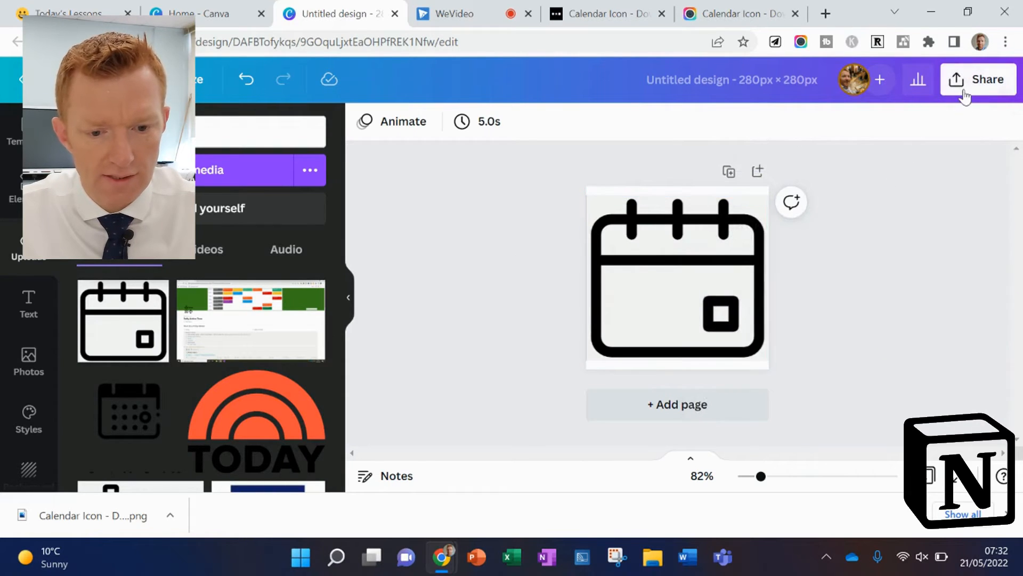
Step: Download the calendar design from Canva as a PNG and switch to the Today's Lessons tab
left_click(979, 78)
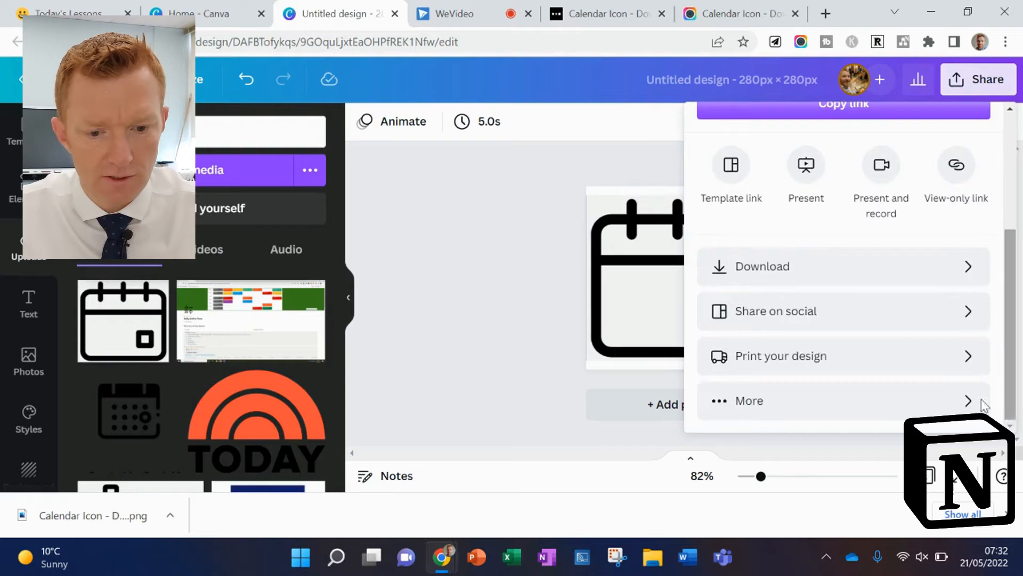
left_click(762, 265)
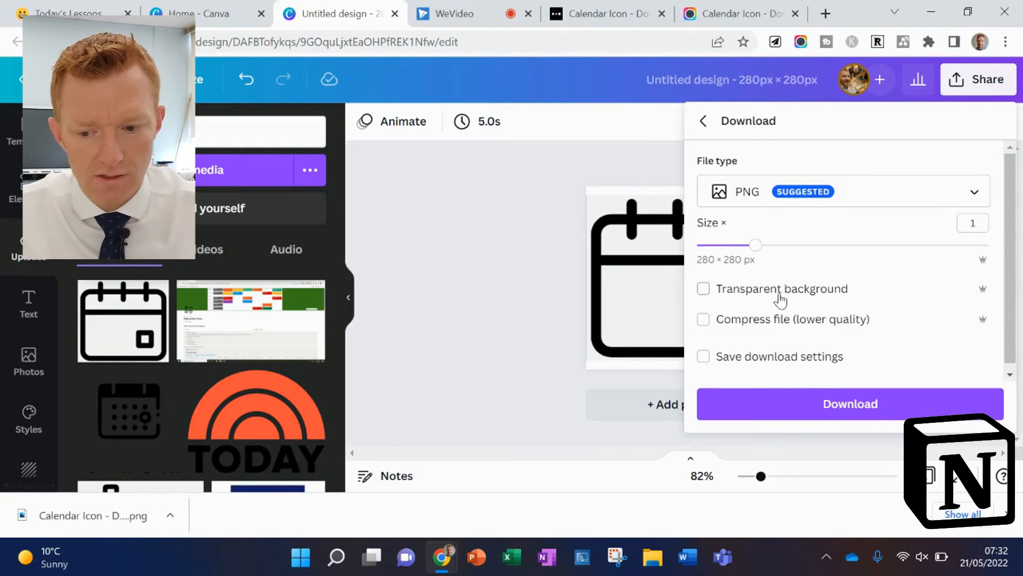
left_click(849, 404)
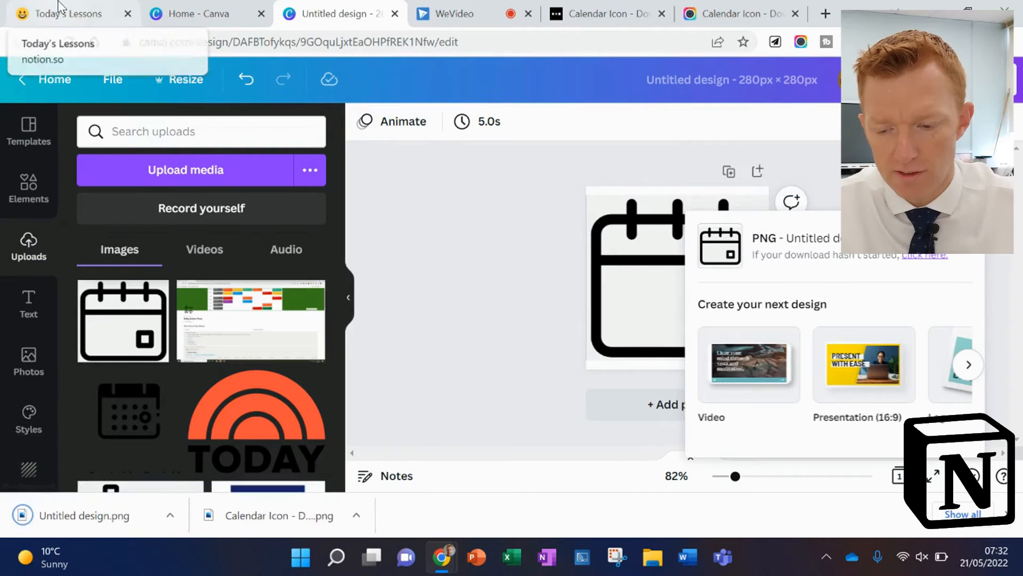
left_click(63, 13)
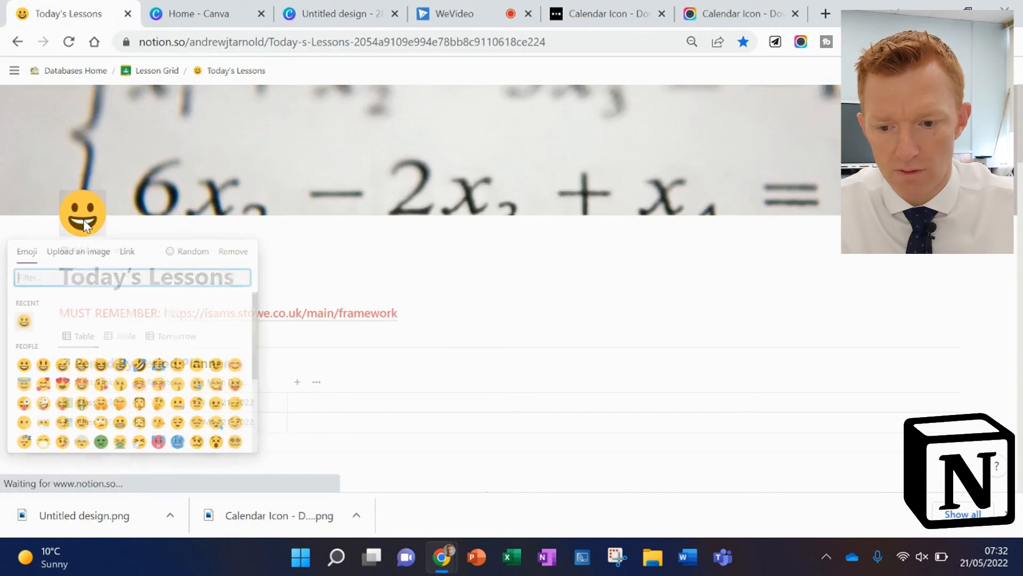
Step: Upload the calendar image as the Today's Lessons page icon, then return to the Canva design
left_click(79, 251)
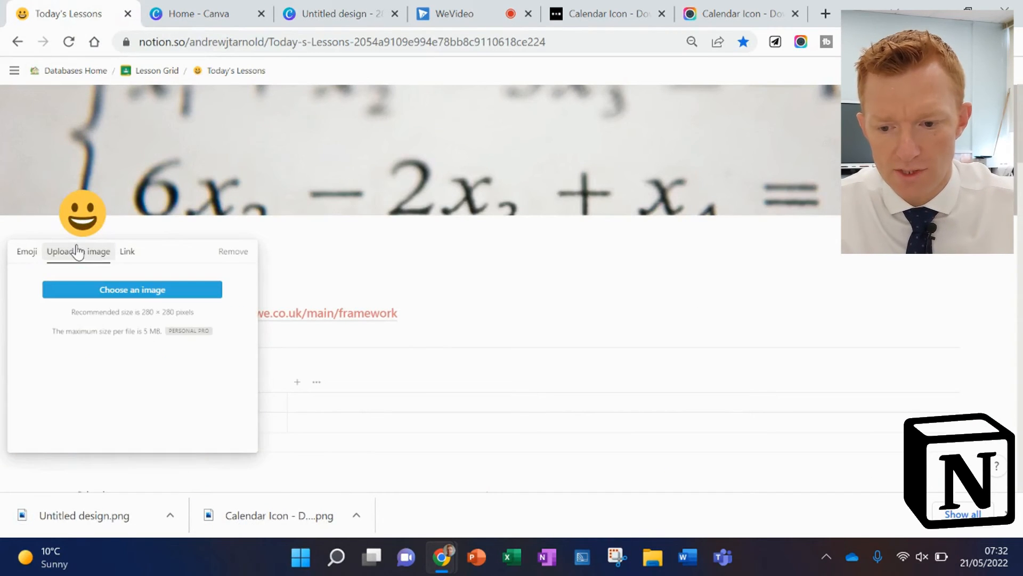
left_click(131, 289)
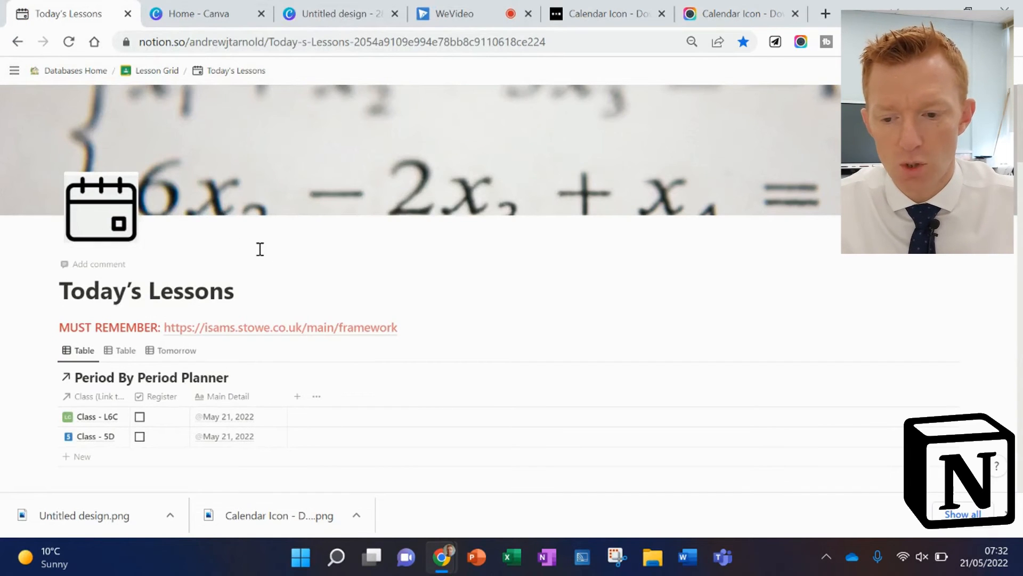
mouse_move(116, 218)
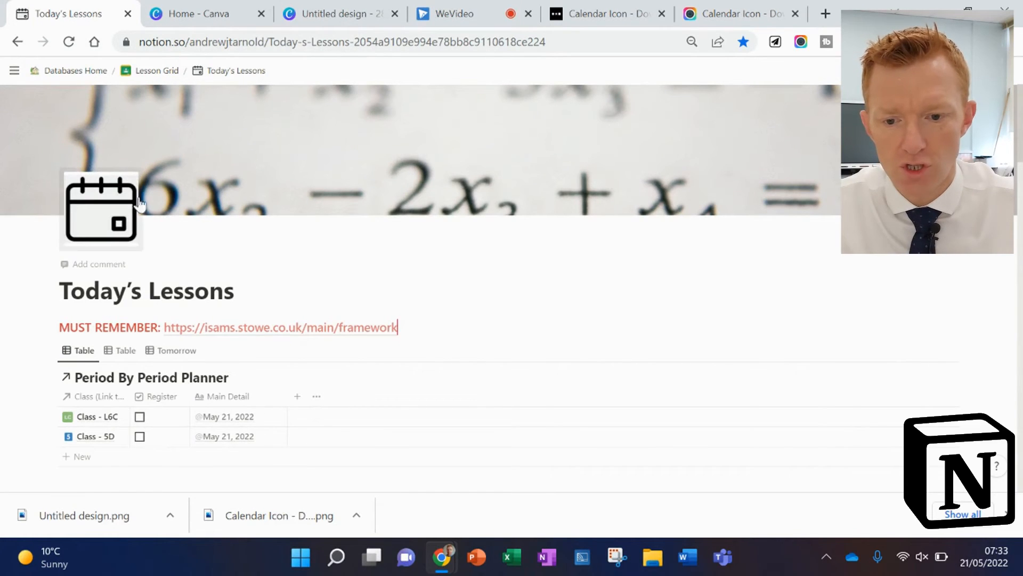
mouse_move(240, 226)
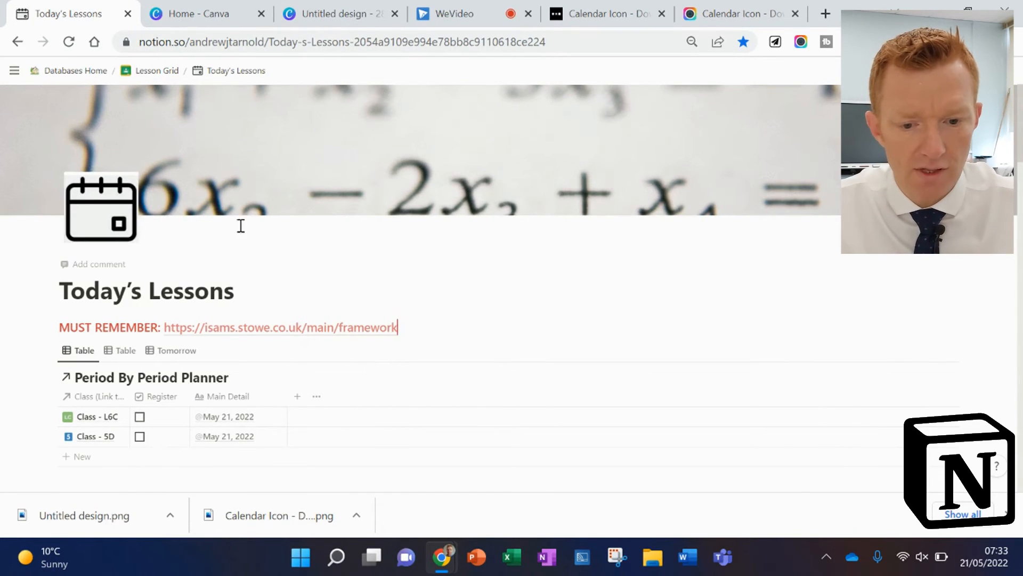
left_click(338, 13)
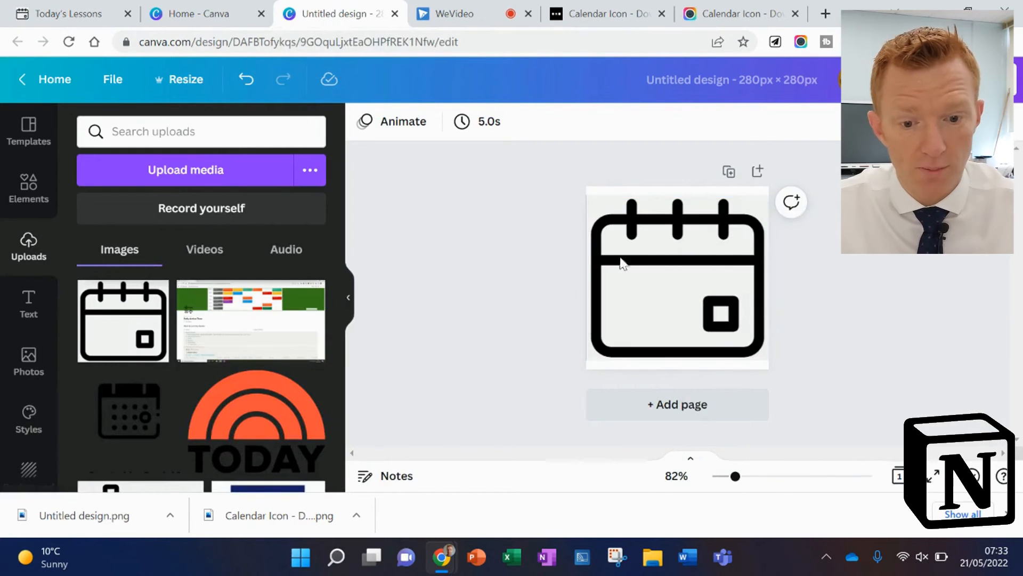
Step: Select the calendar image and apply Canva's BG Remover from Edit image
left_click(677, 278)
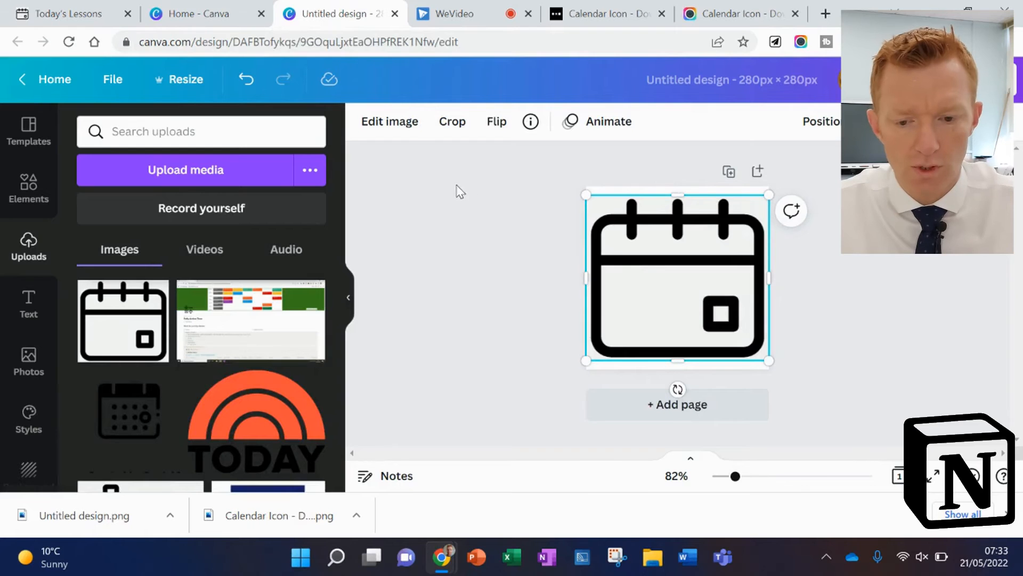
mouse_move(390, 122)
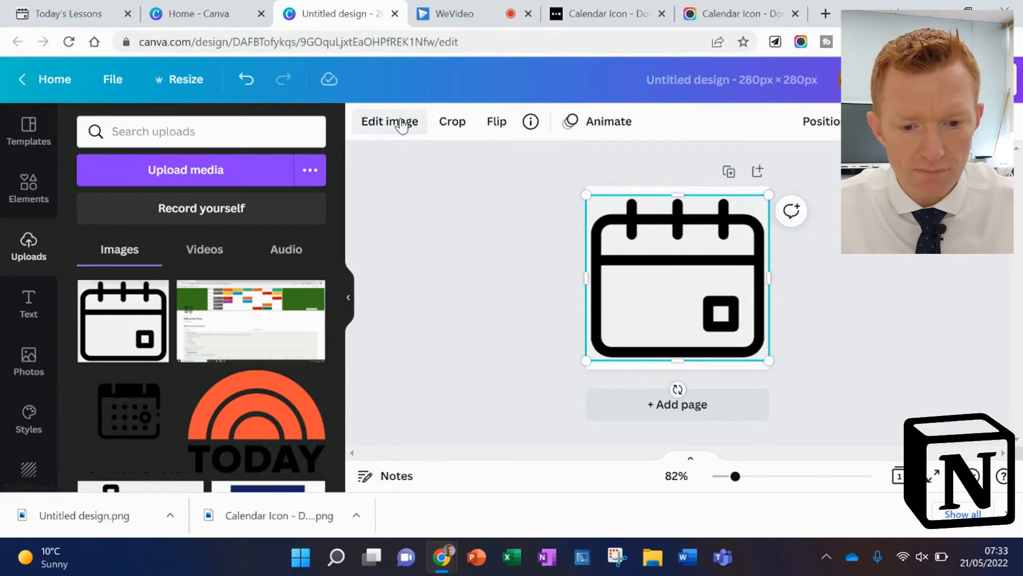
left_click(390, 121)
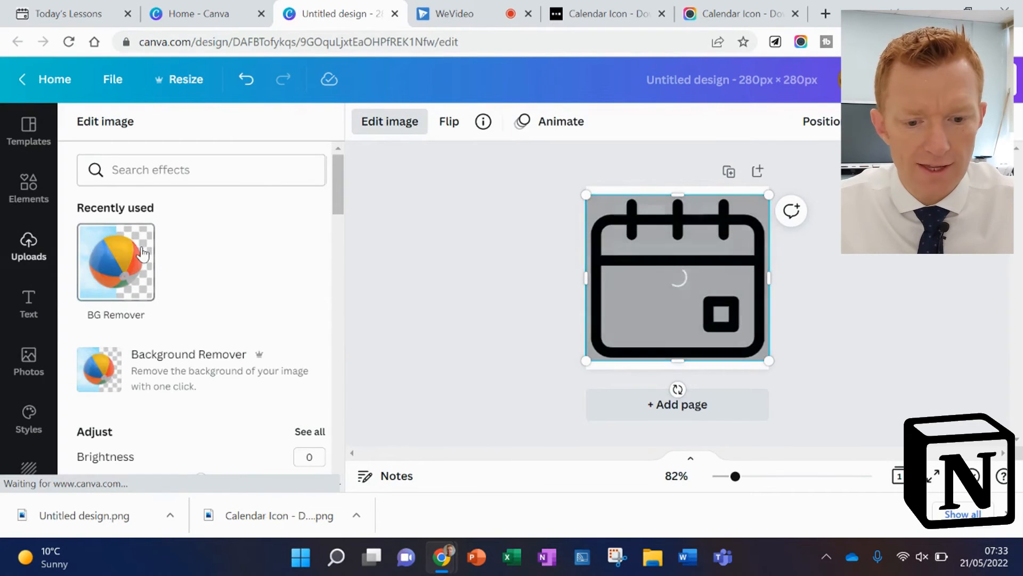
left_click(116, 262)
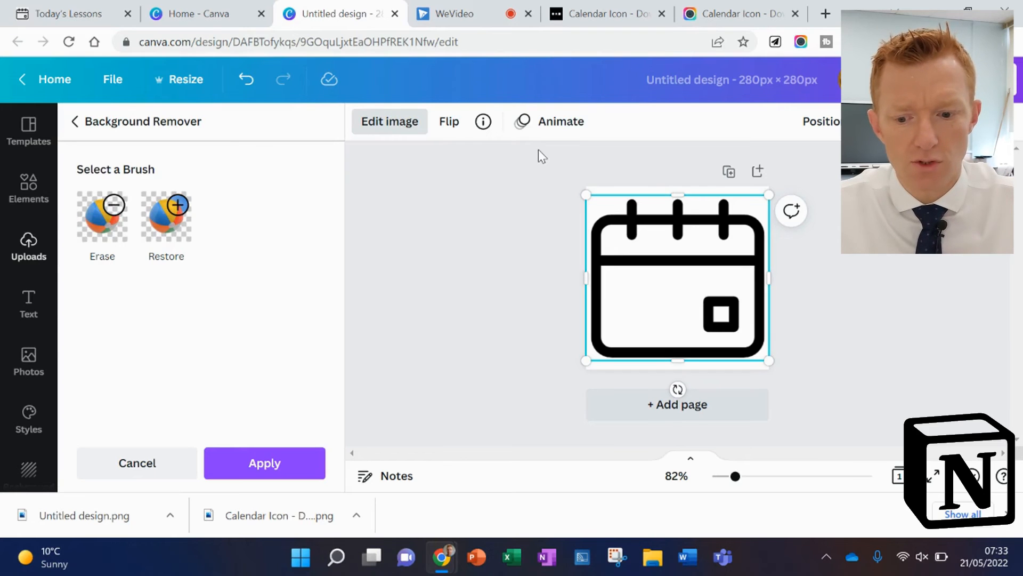
mouse_move(563, 167)
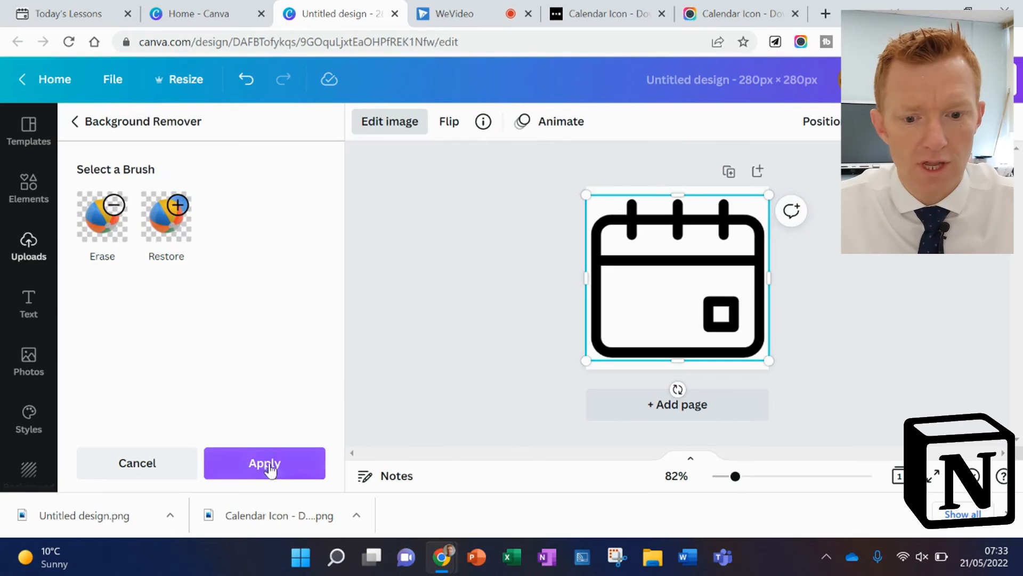
left_click(264, 463)
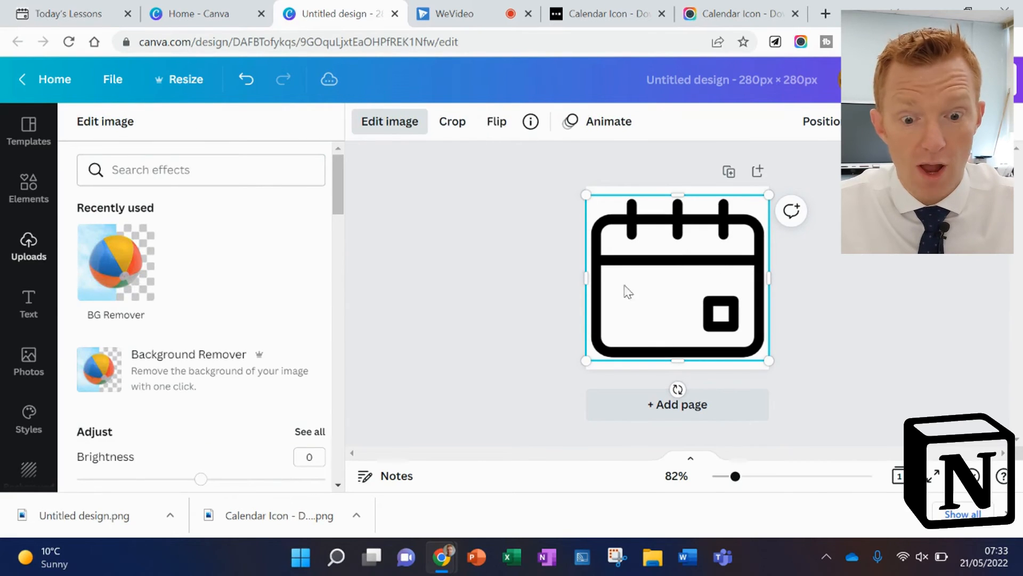
mouse_move(541, 357)
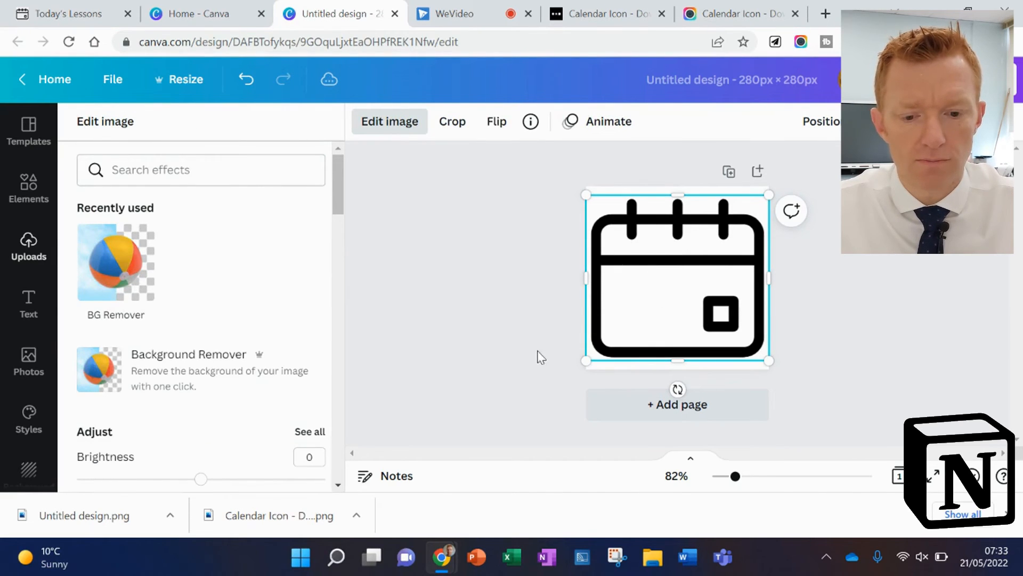
mouse_move(683, 300)
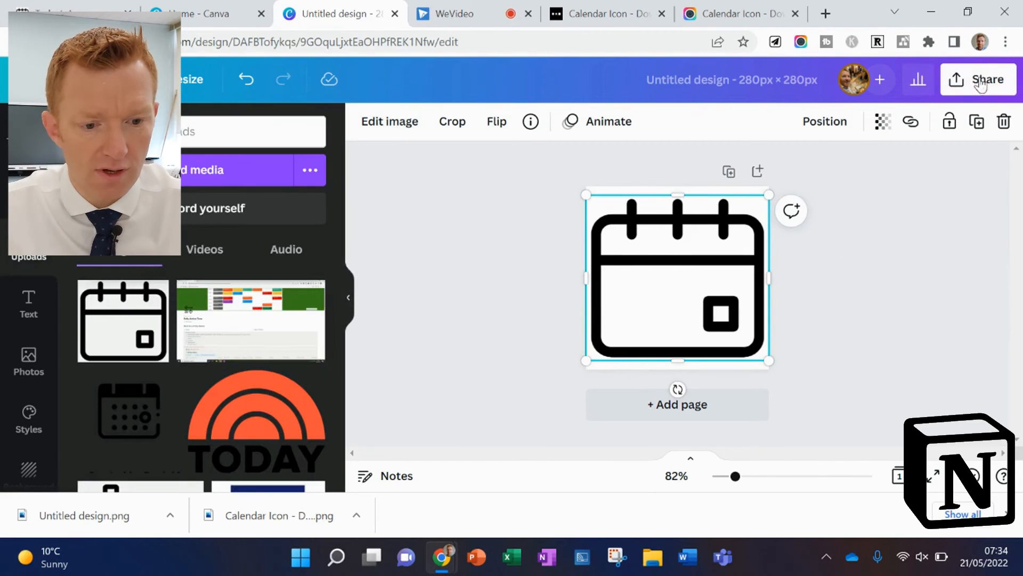
Step: Download the icon as a transparent-background PNG and return to the Today's Lessons tab
left_click(979, 79)
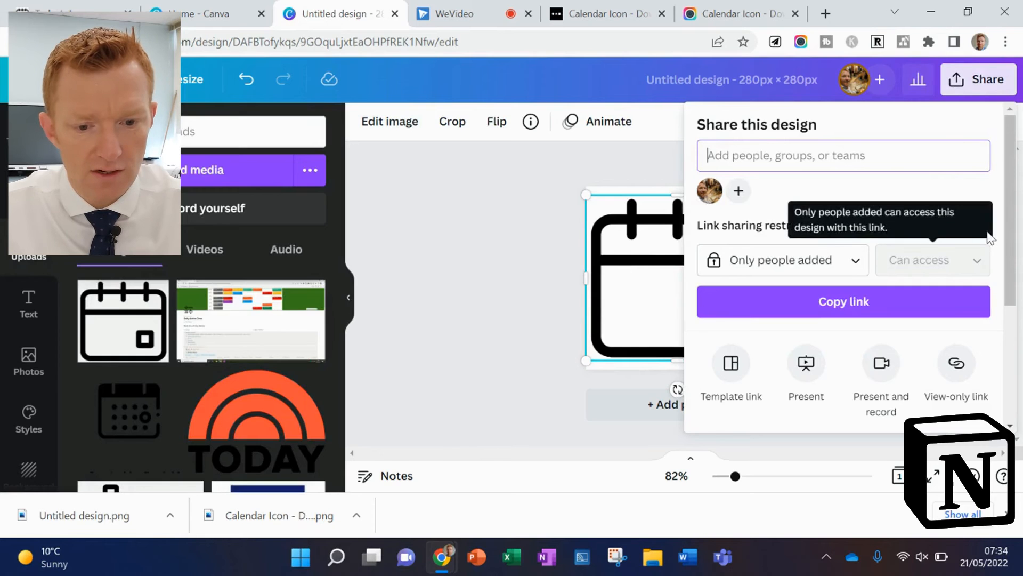
scroll("down", 3)
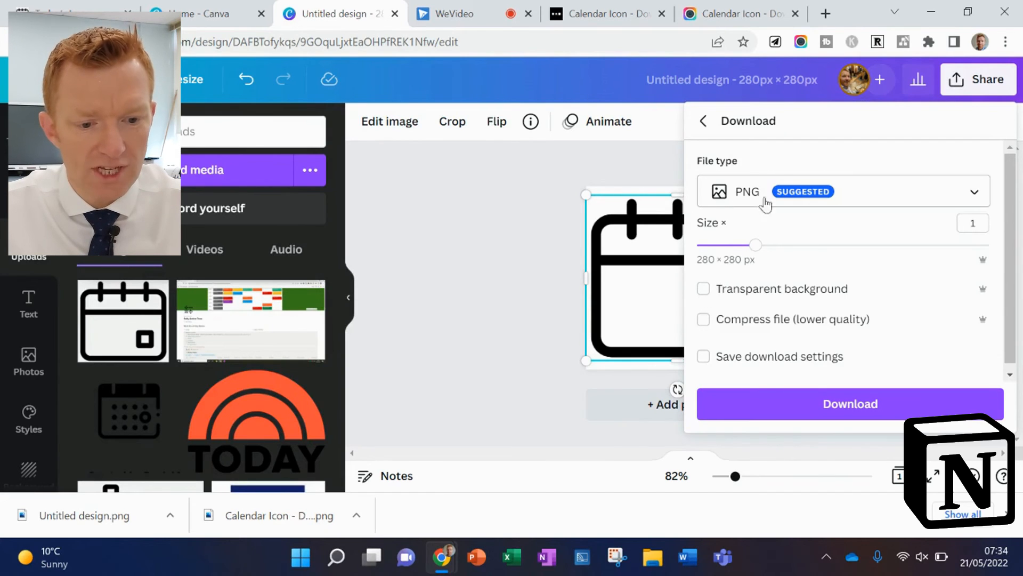
left_click(703, 288)
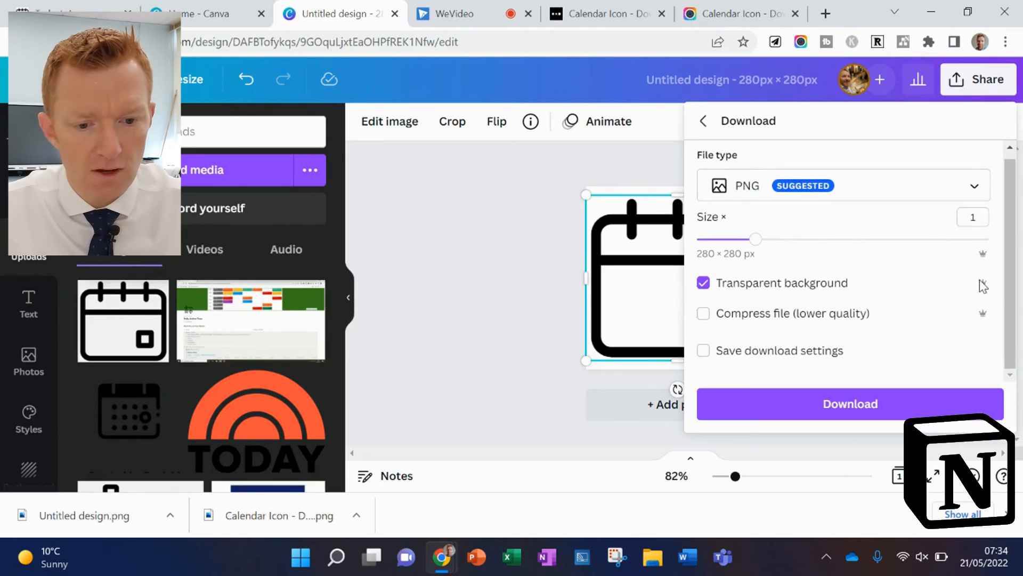
mouse_move(874, 445)
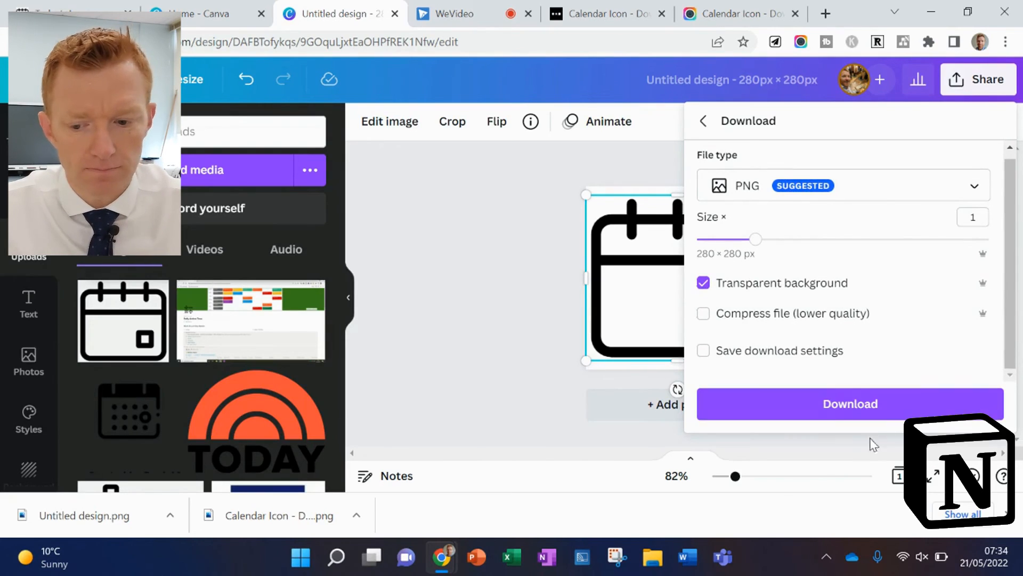
left_click(849, 403)
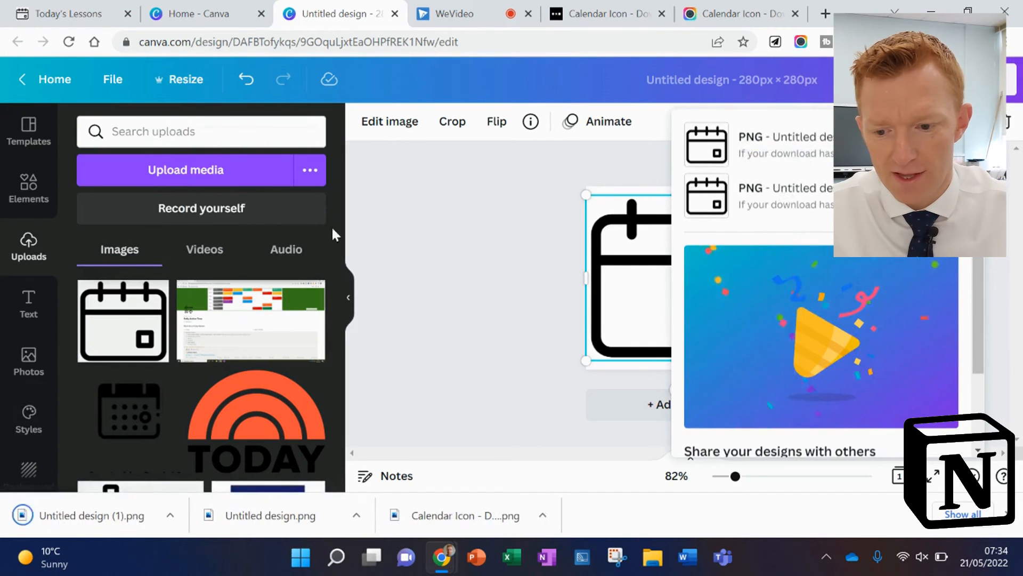
left_click(67, 13)
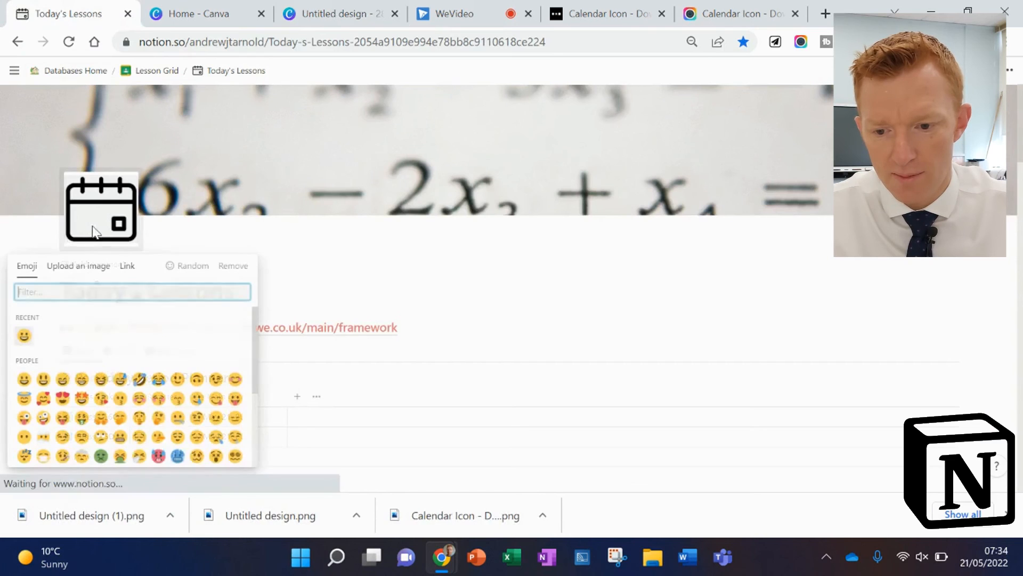
Step: Upload 'Untitled design (1)', the transparent calendar image, as the Today's Lessons page icon
left_click(79, 266)
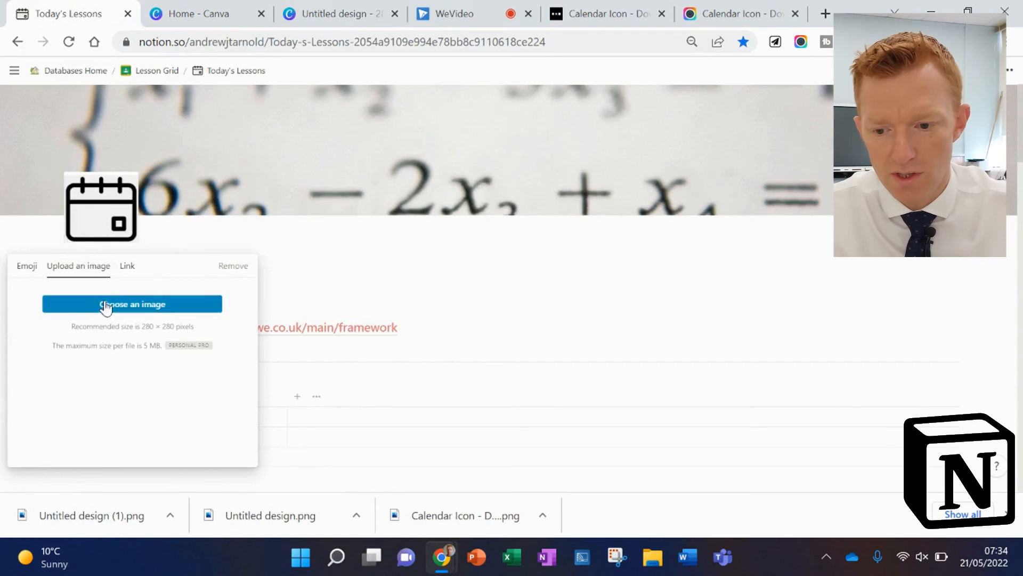
left_click(131, 303)
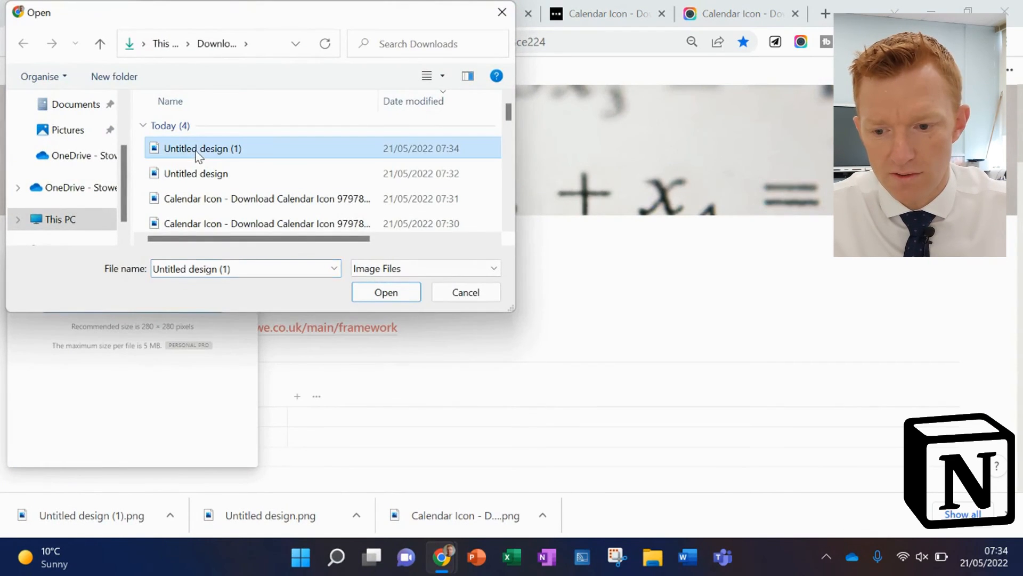
left_click(386, 291)
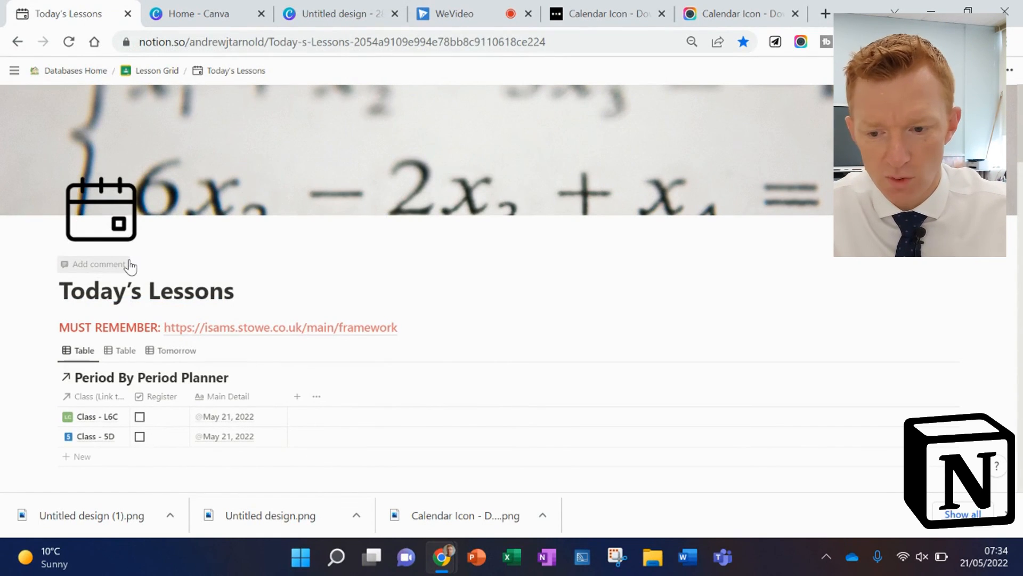
mouse_move(101, 208)
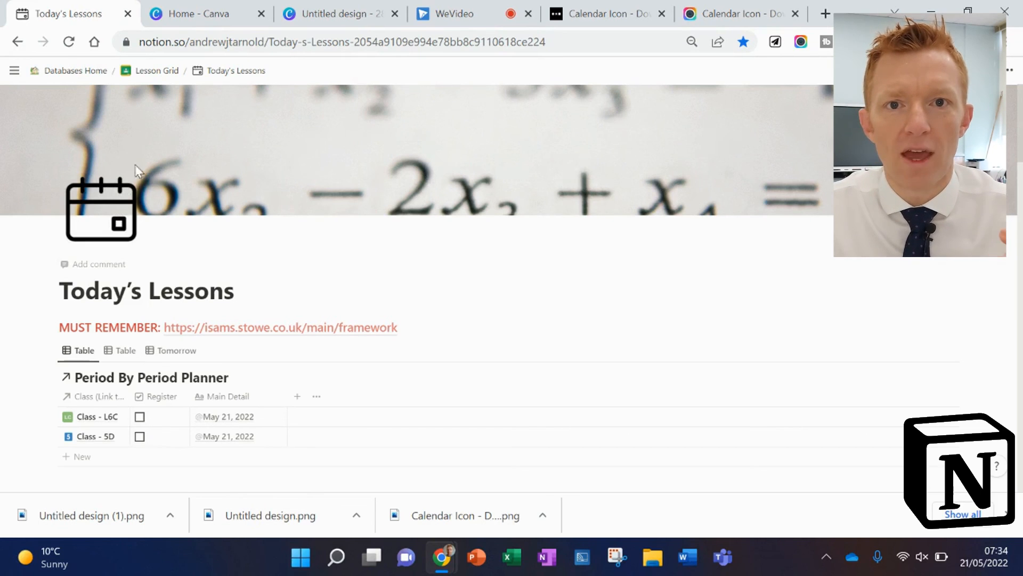
mouse_move(105, 218)
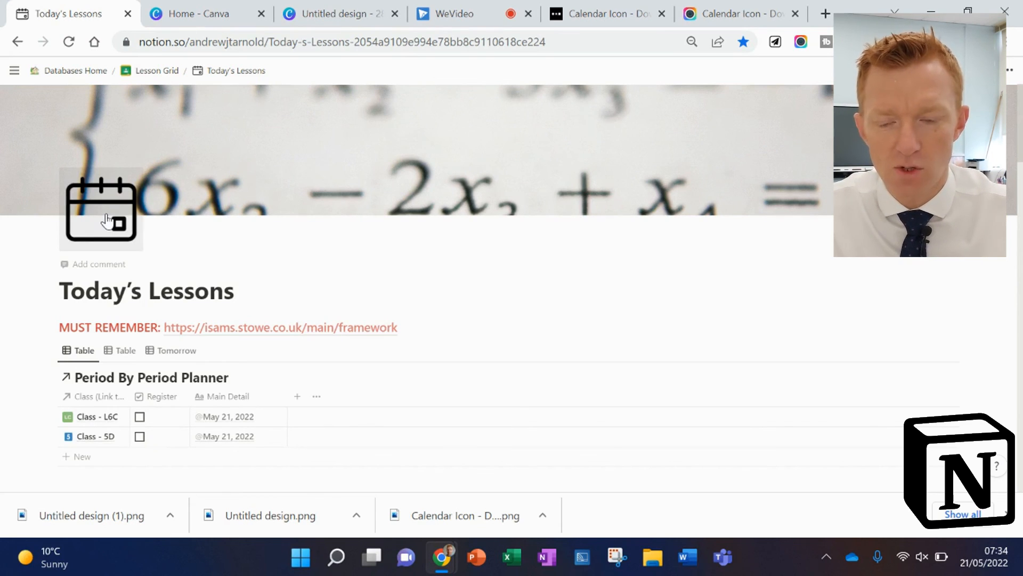
mouse_move(142, 215)
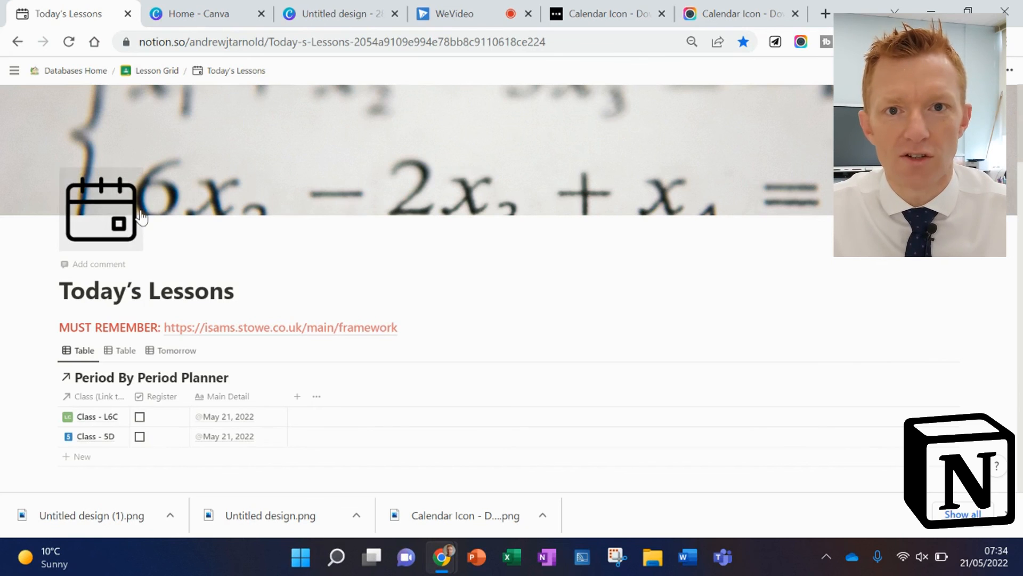
mouse_move(294, 277)
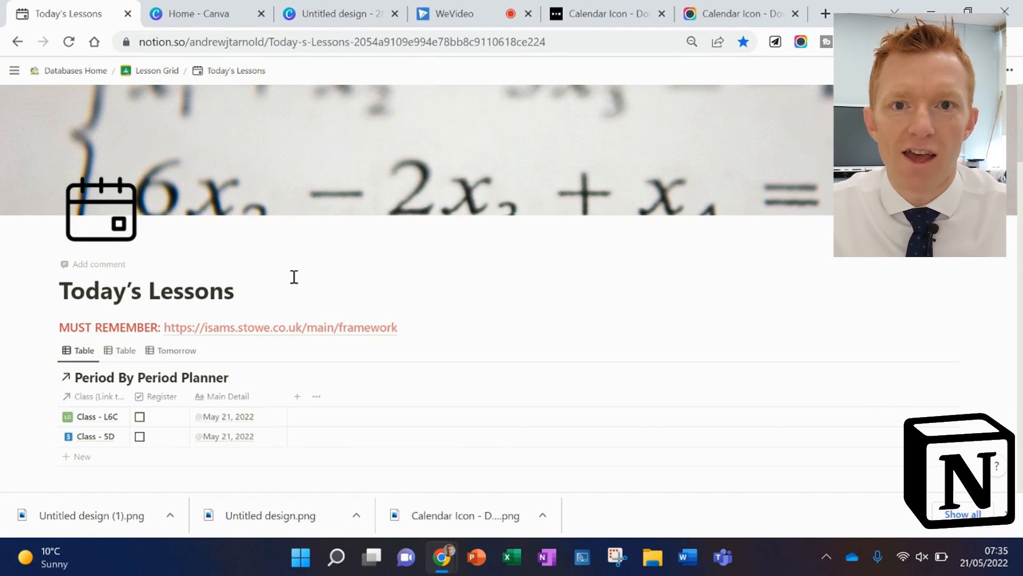
mouse_move(240, 253)
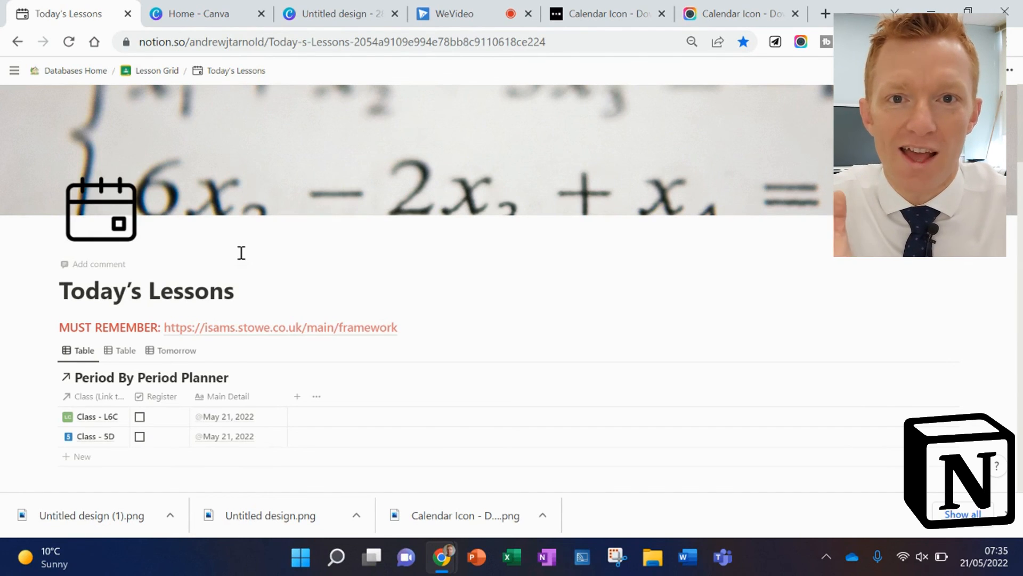